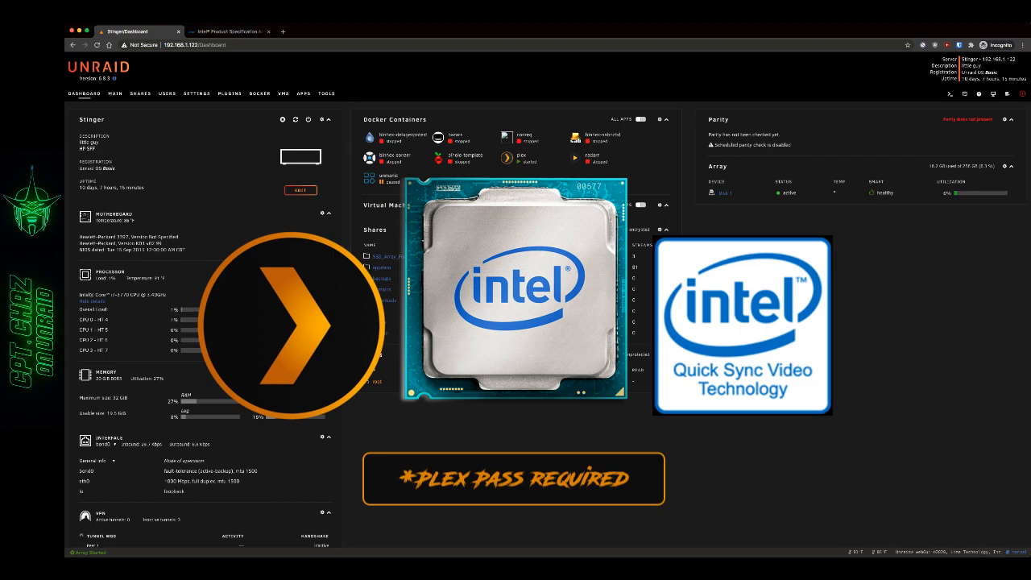
Switch from the Unraid dashboard to the Intel ARK Quick Sync Video processor search
click(225, 31)
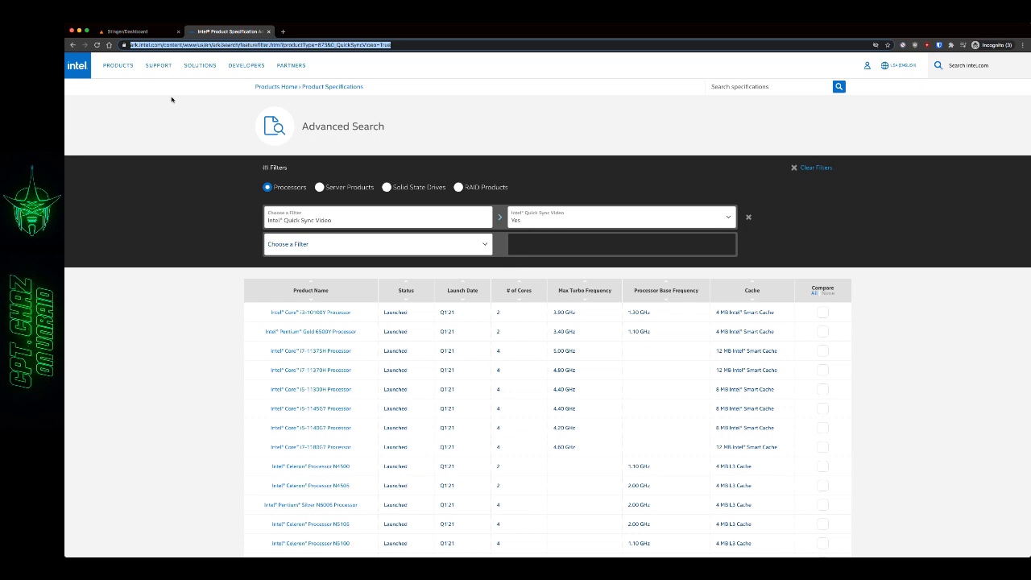
scroll(down, 3)
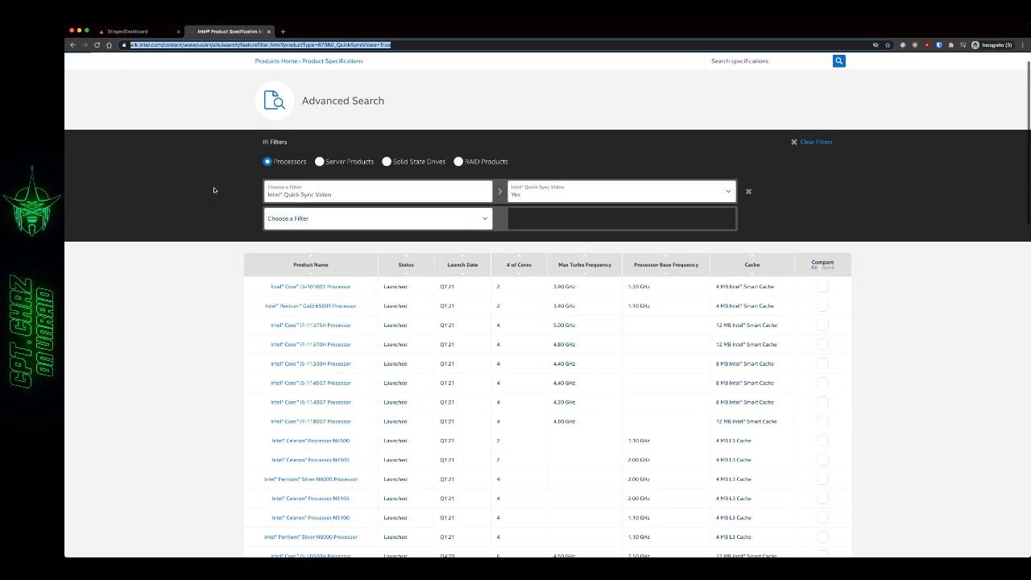
mouse_move(242, 313)
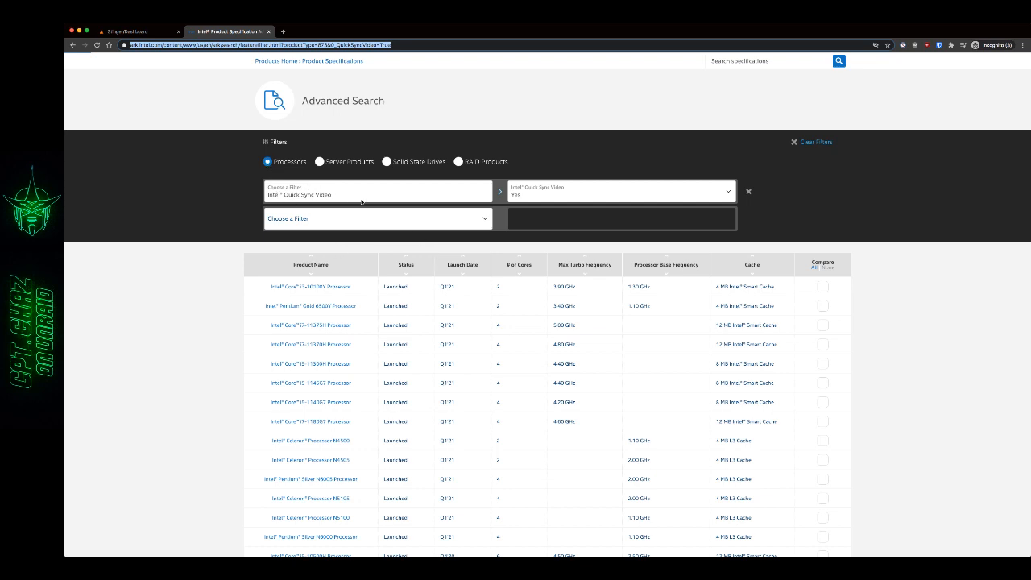
click(377, 192)
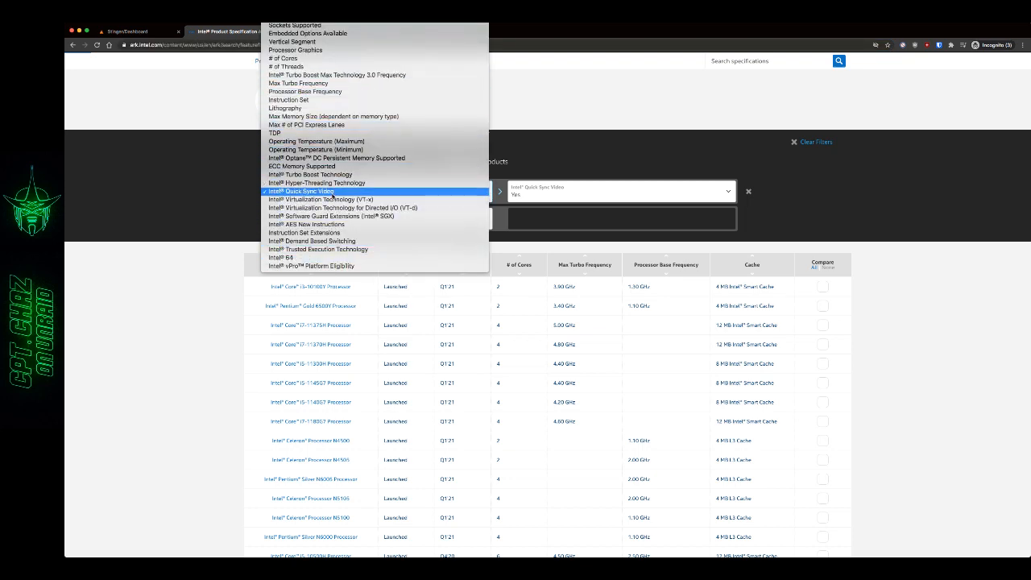
click(310, 191)
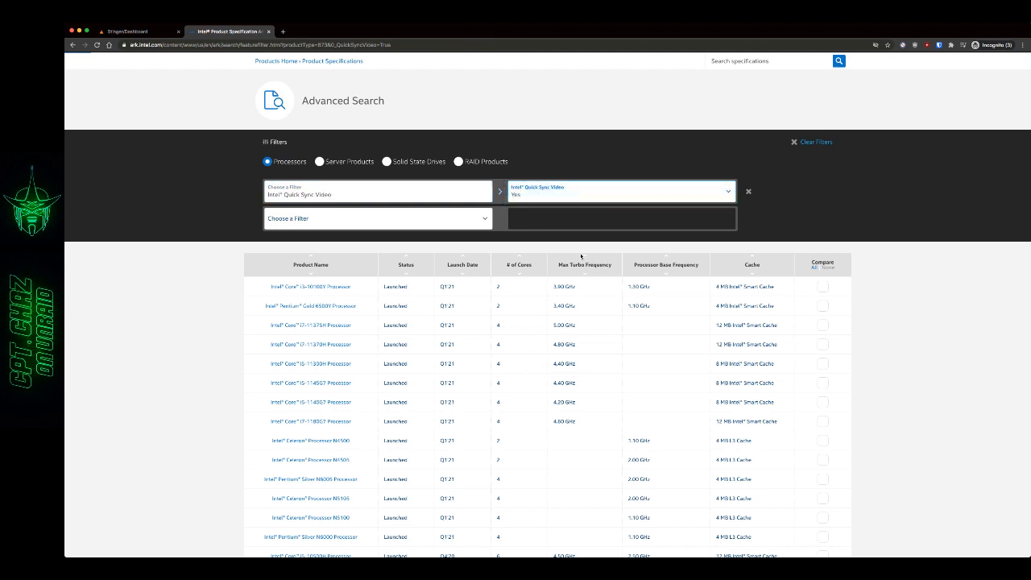
click(377, 219)
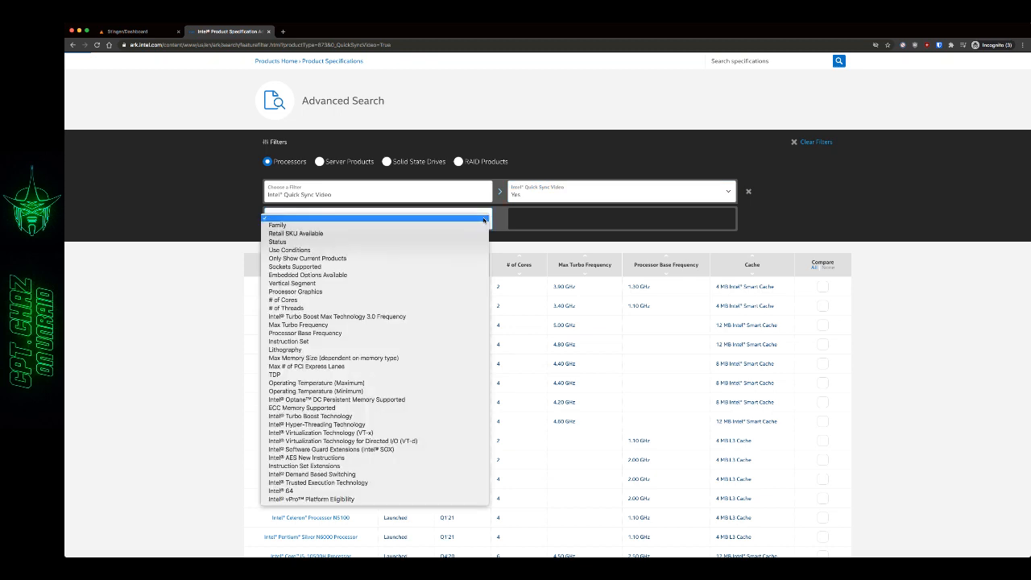
mouse_move(293, 267)
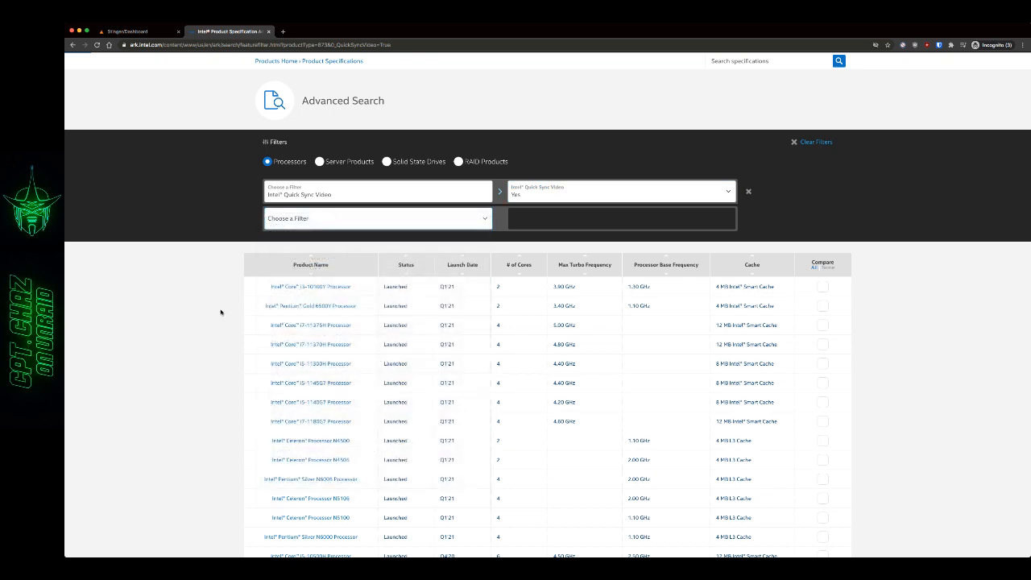
mouse_move(522, 296)
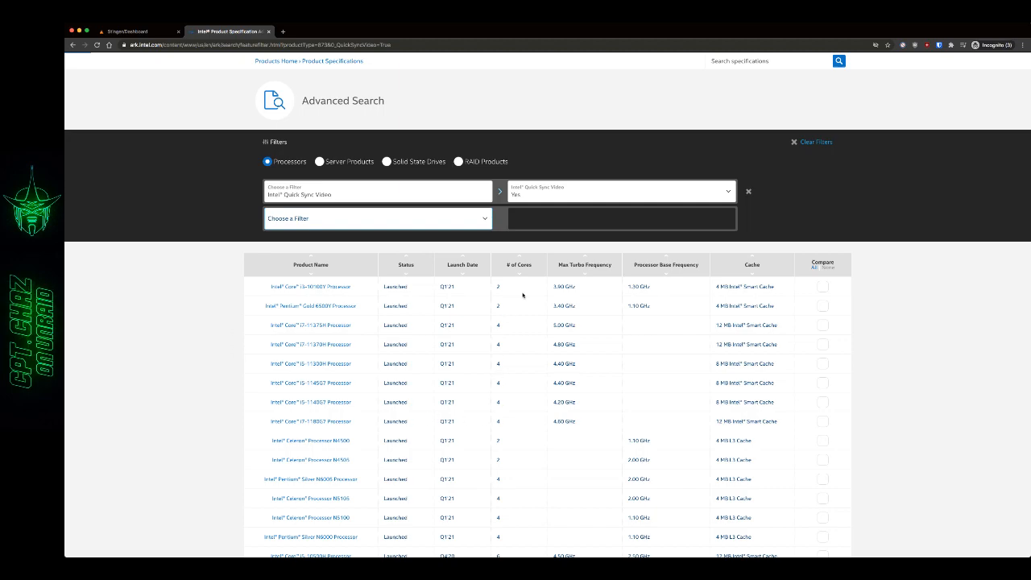
scroll(down, 3)
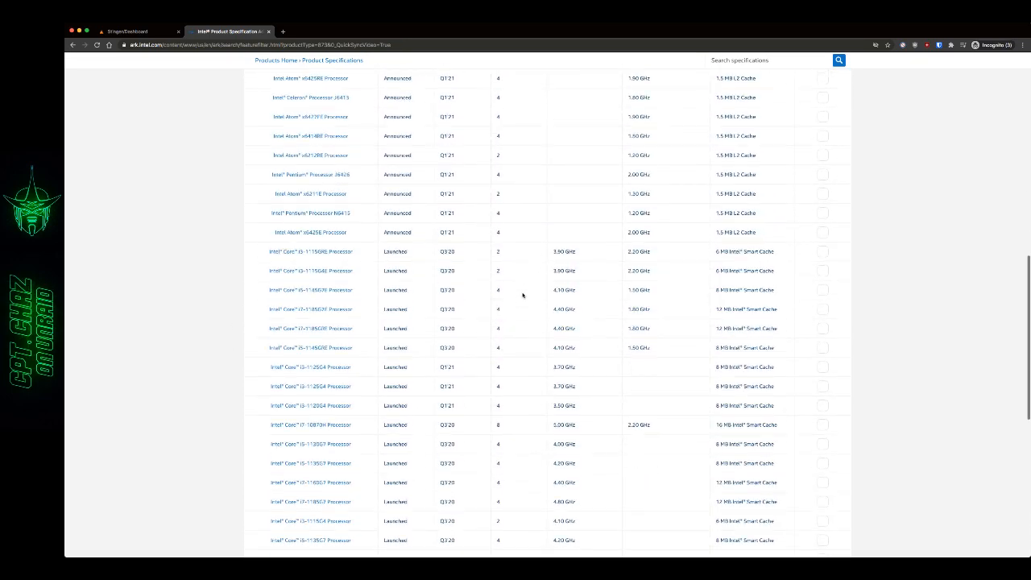
scroll(down, 3)
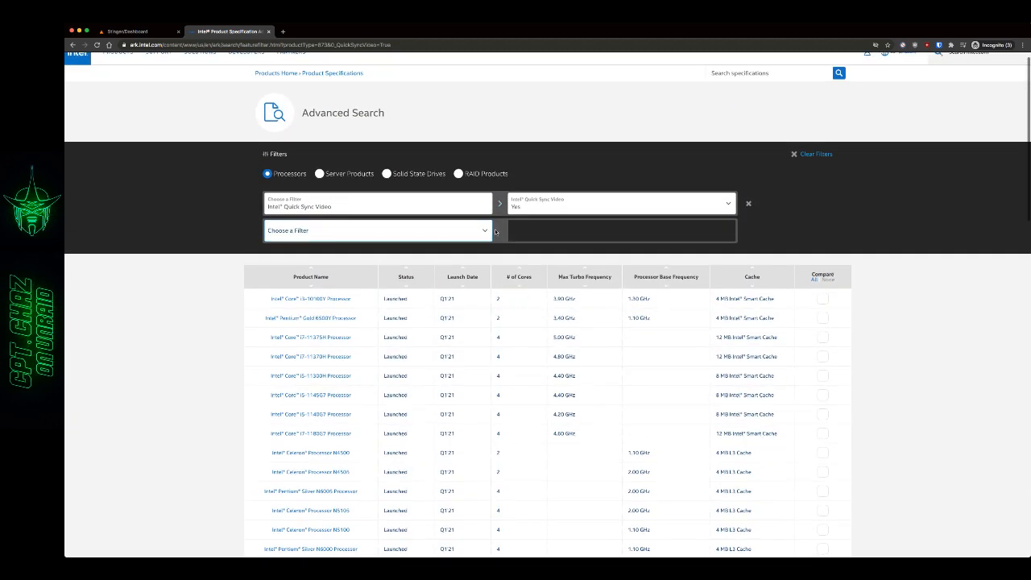
Add a Processor Base Frequency filter with minimum and maximum set to 3.40 GHz
click(377, 230)
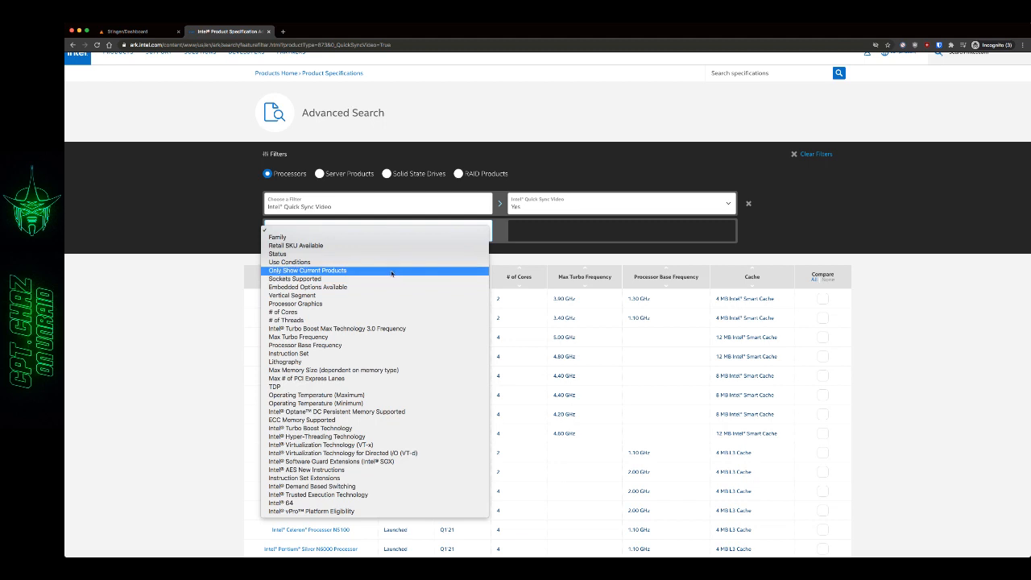
mouse_move(336, 329)
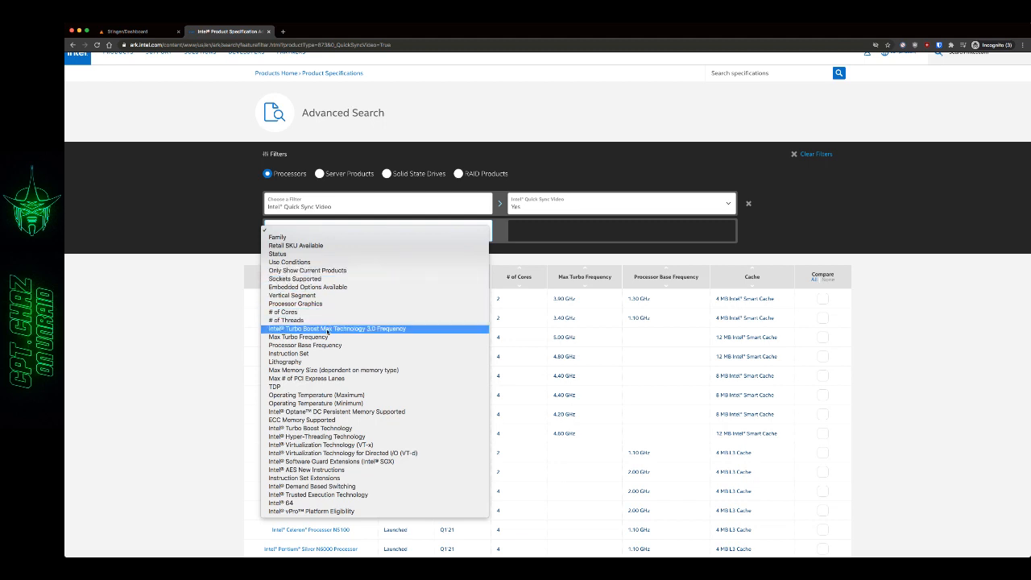
click(305, 345)
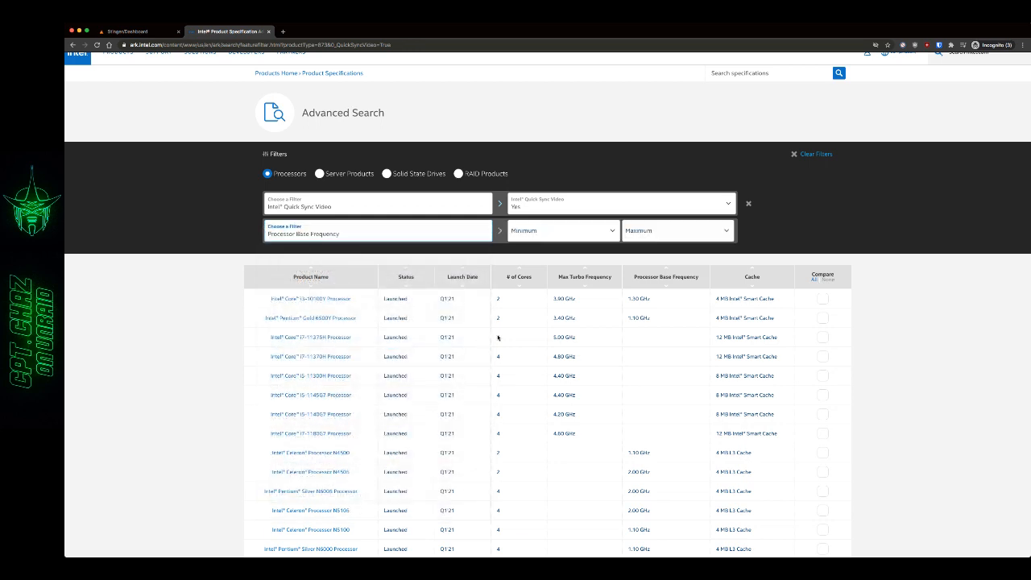
click(562, 231)
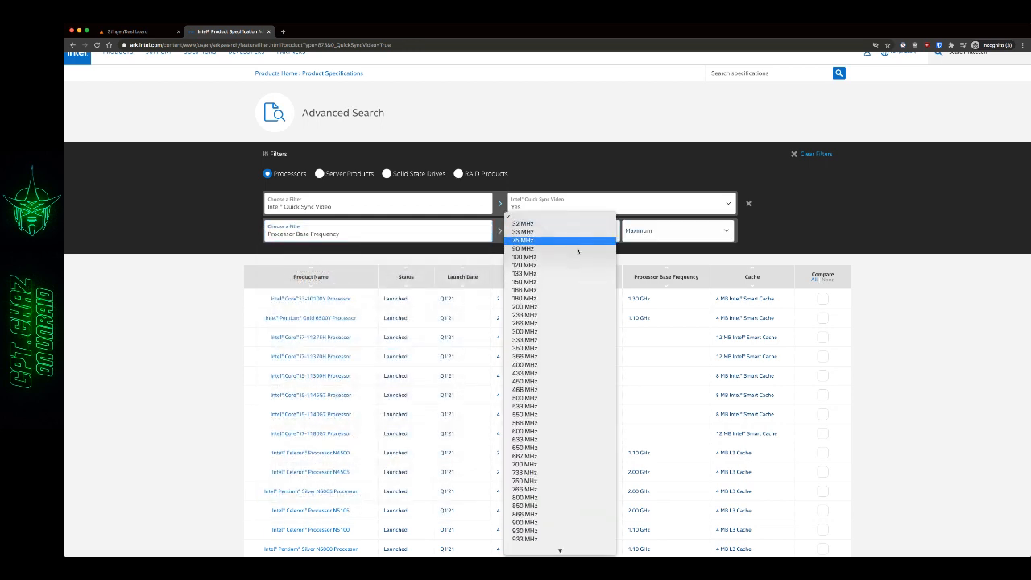
scroll(down, 3)
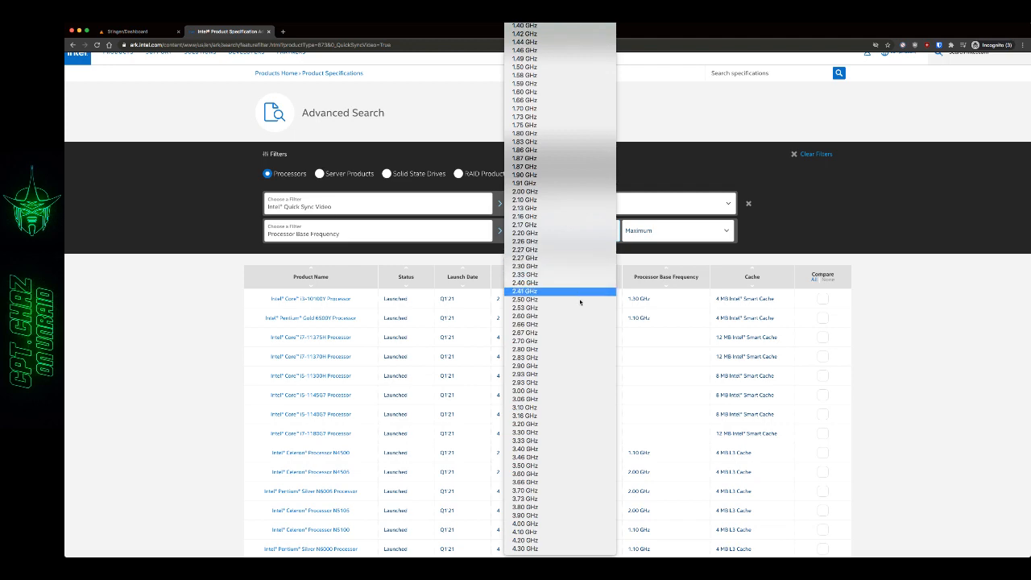
click(525, 290)
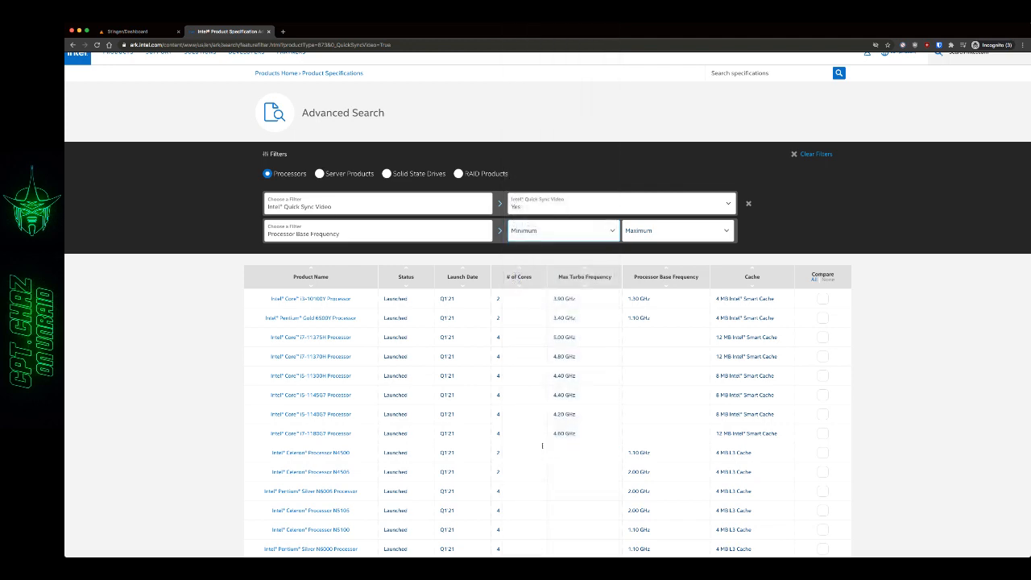
click(561, 231)
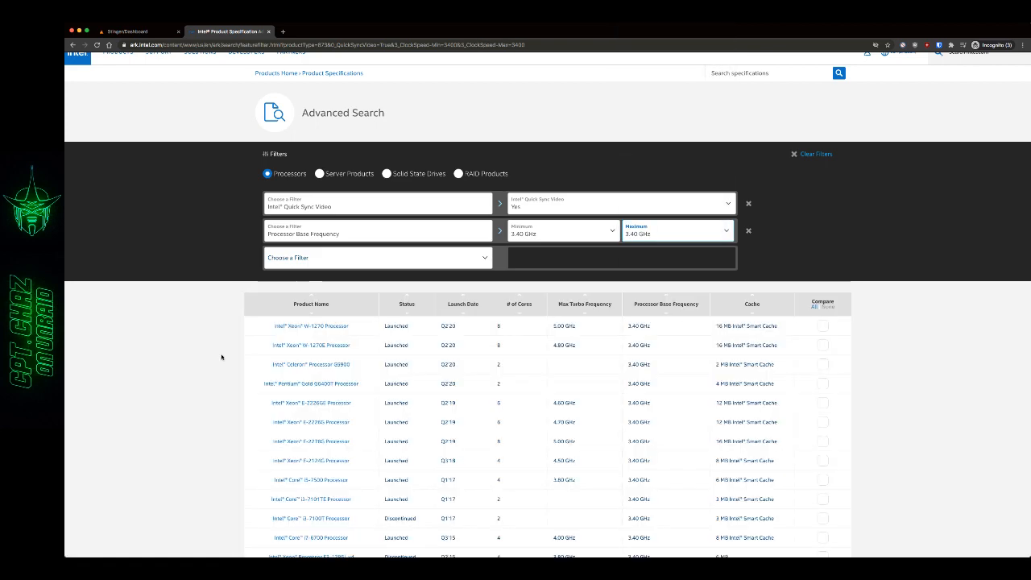
Scroll through the narrowed Quick Sync processor results to the bottom
scroll(down, 3)
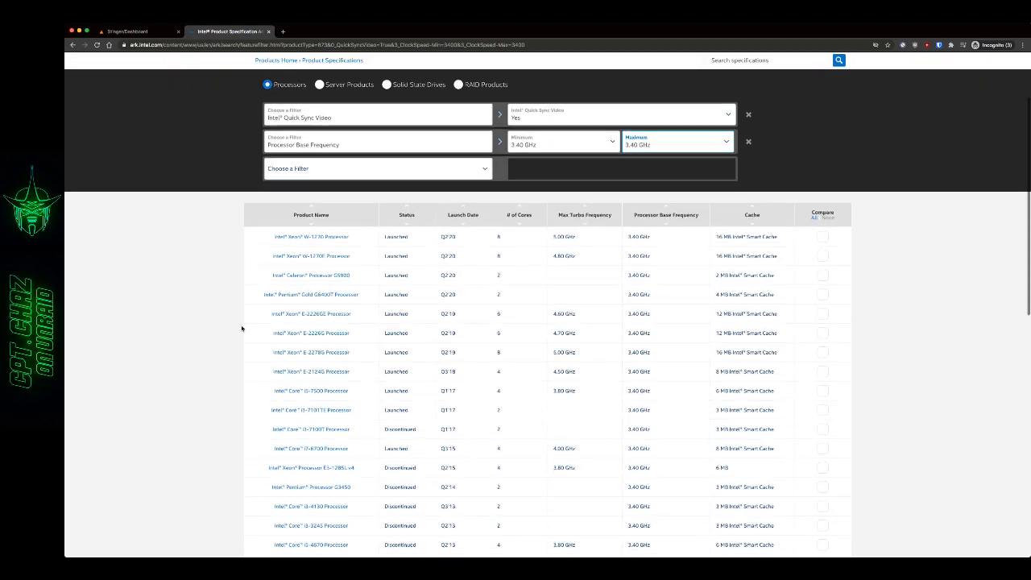
scroll(down, 3)
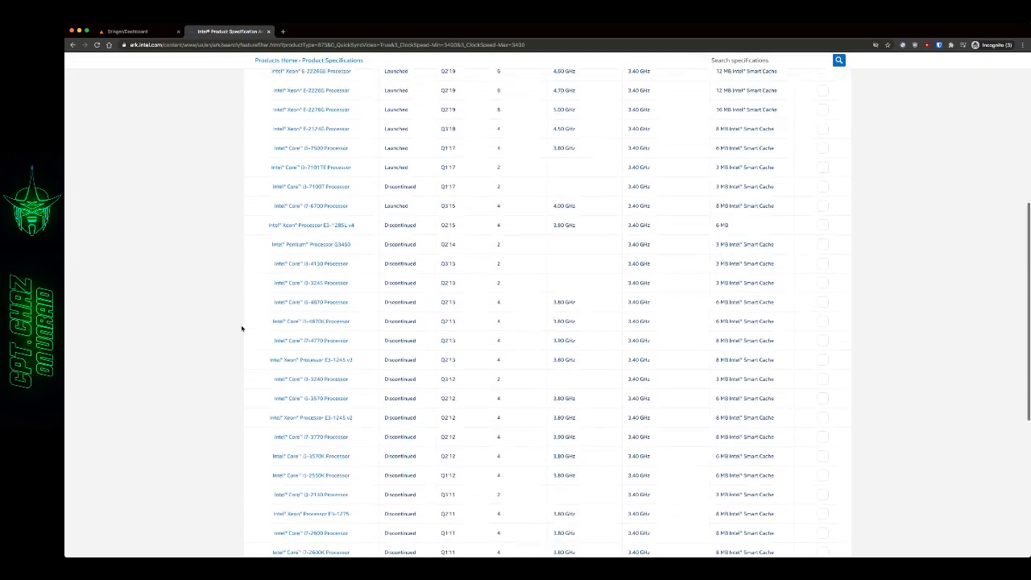
scroll(down, 3)
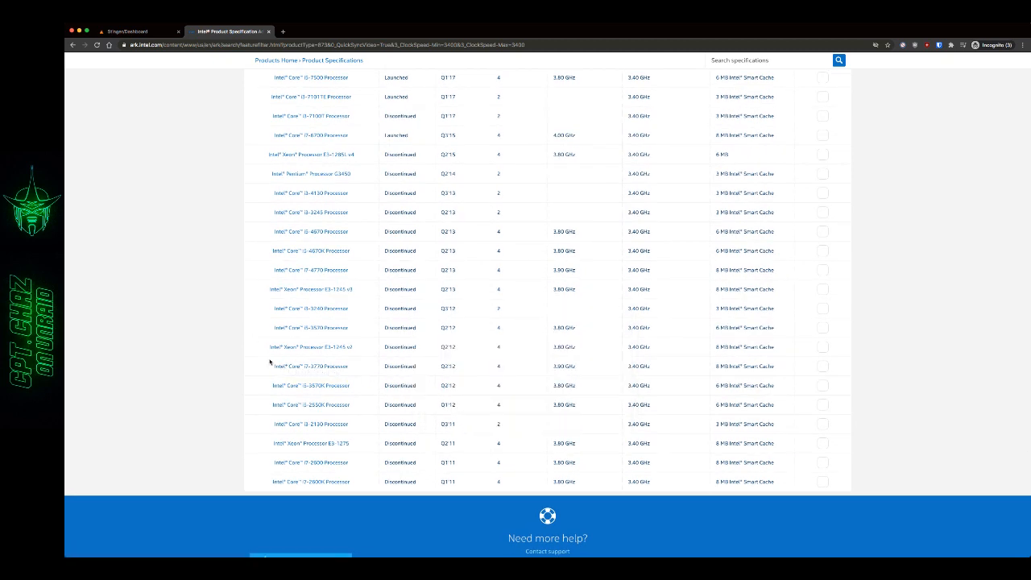
mouse_move(216, 261)
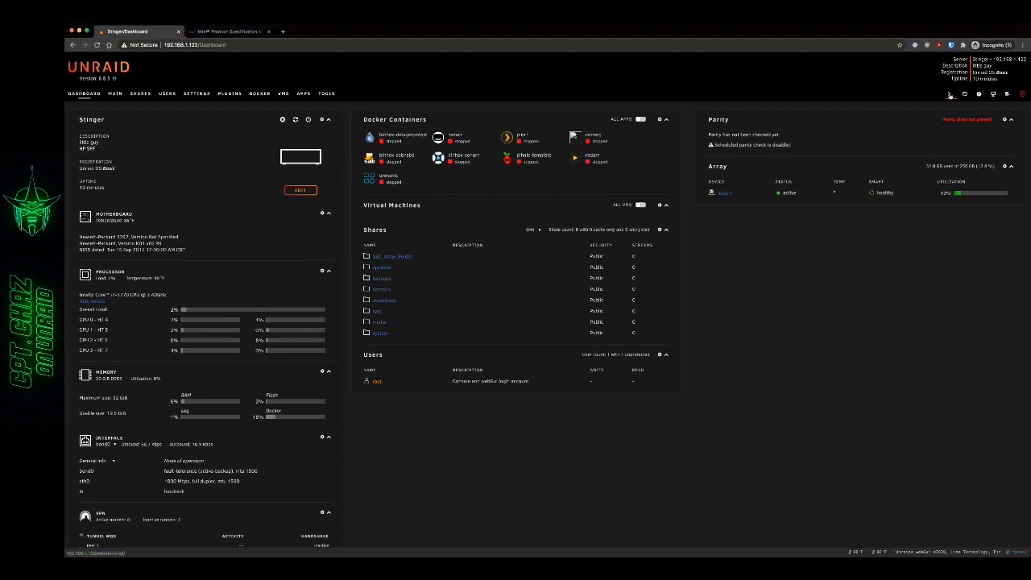
click(951, 94)
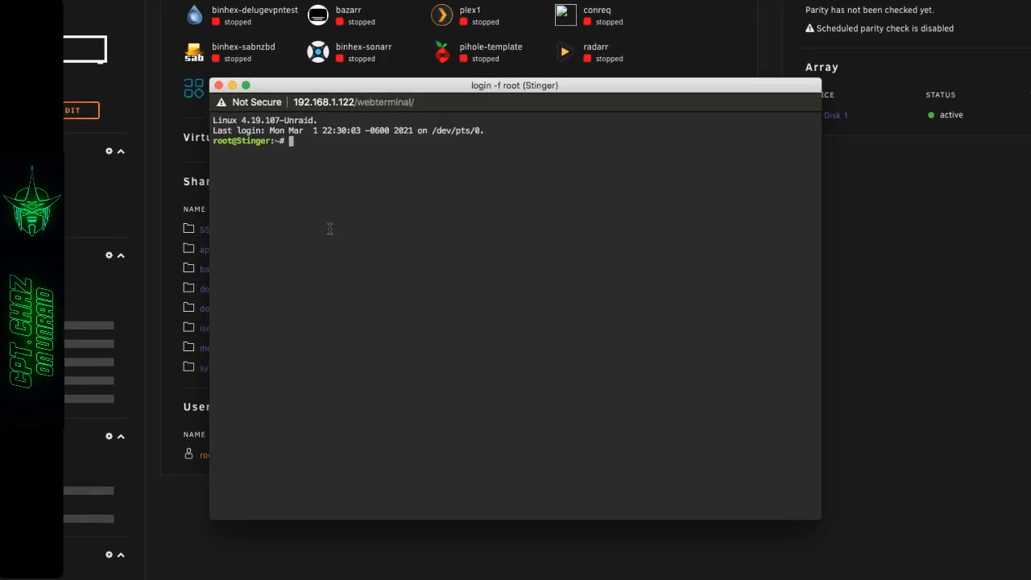
text(cd)
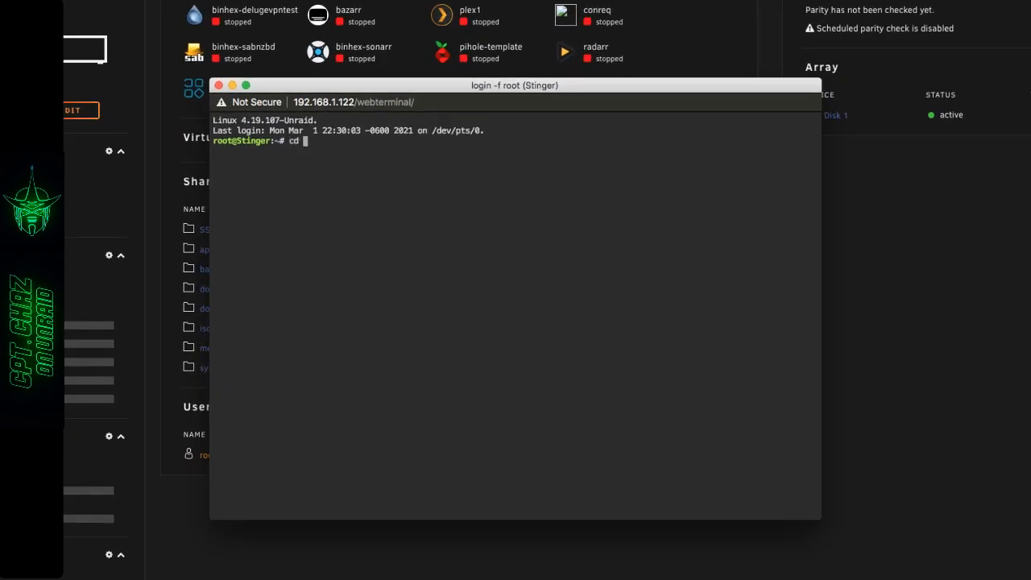
text(/)
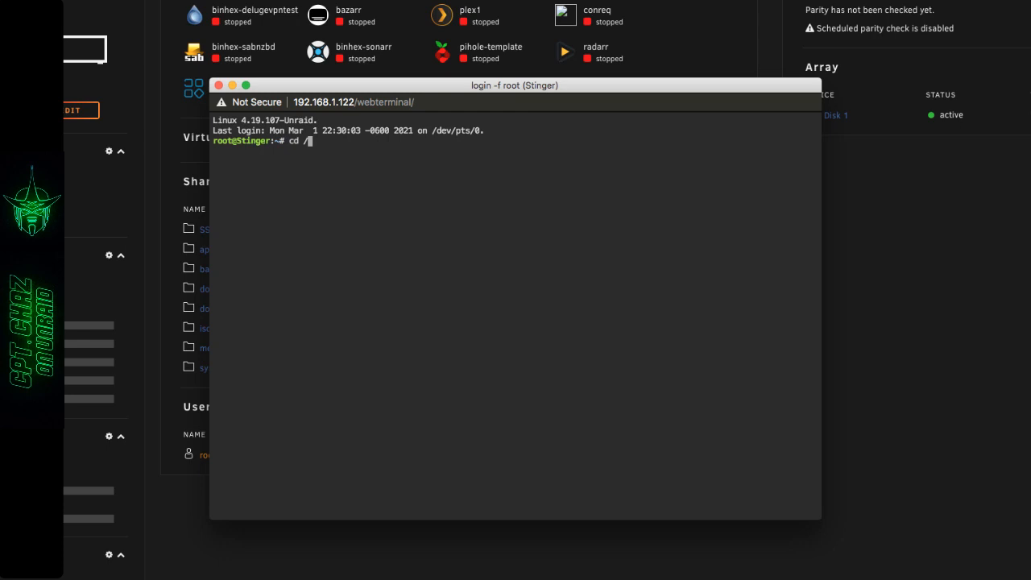
text(dev/dri)
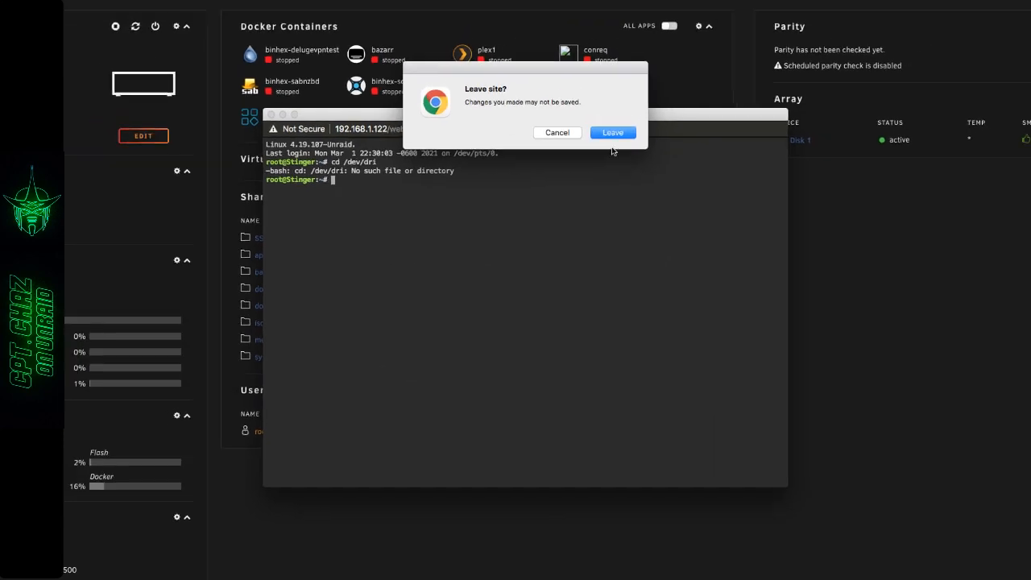
click(613, 132)
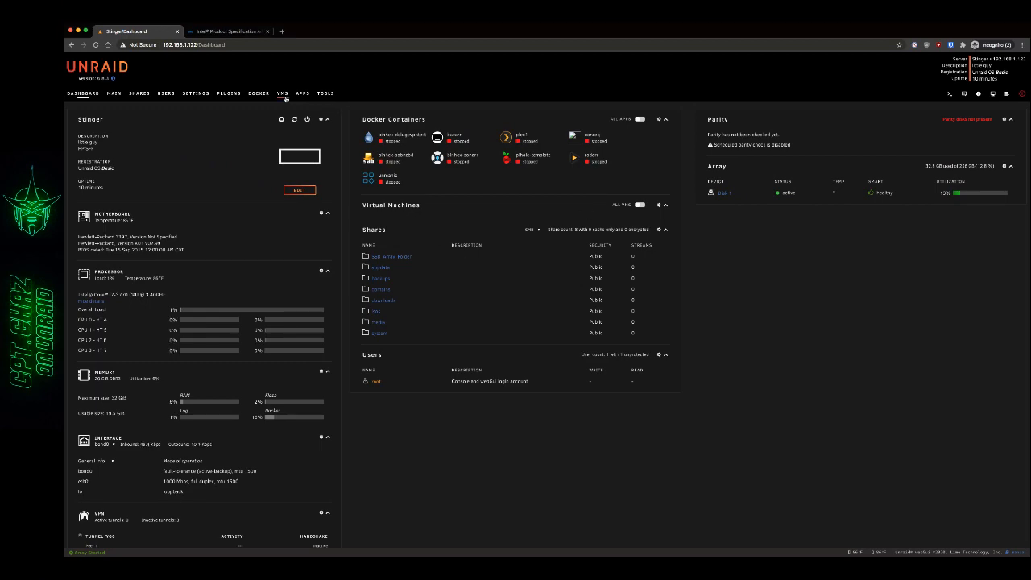
Install the Intel GPU TOP plugin from Community Applications and close its install window
click(303, 92)
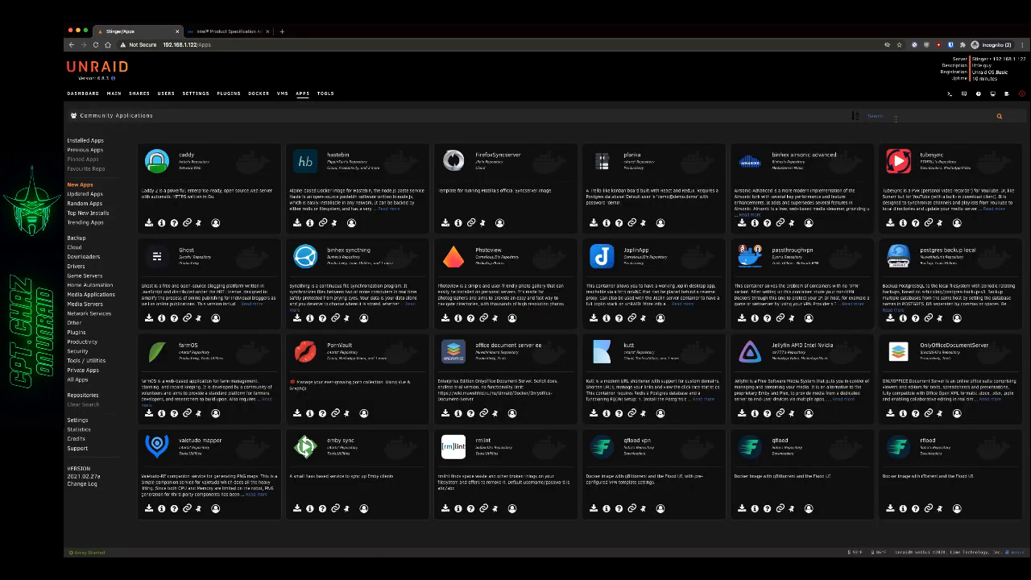
text(intel)
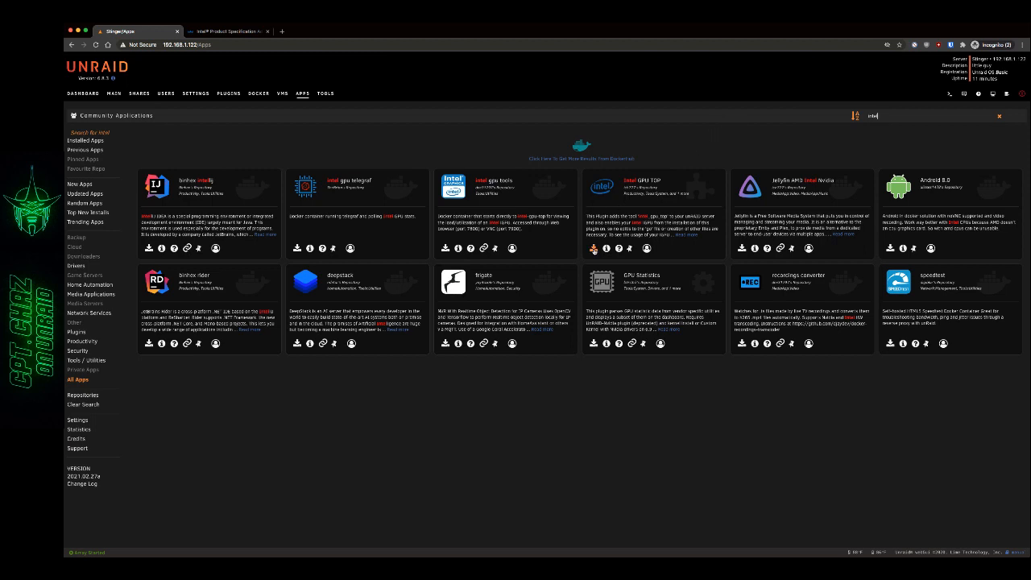
mouse_move(593, 248)
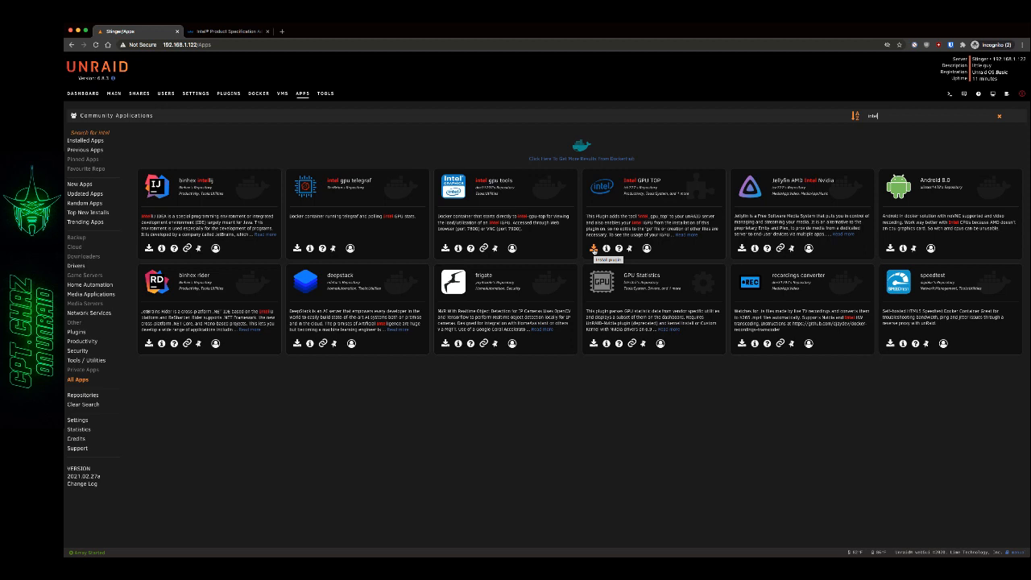
click(593, 248)
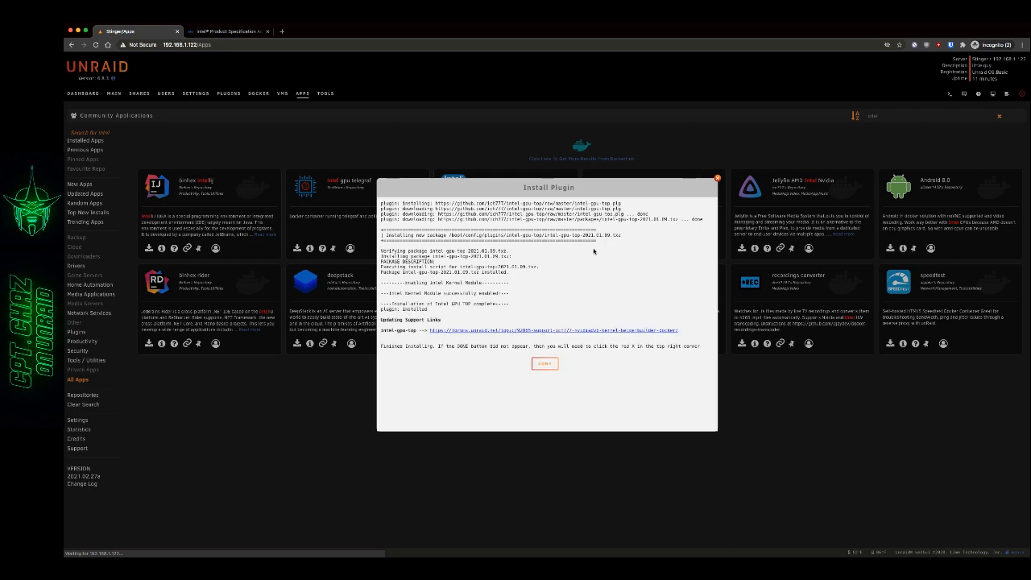
click(545, 364)
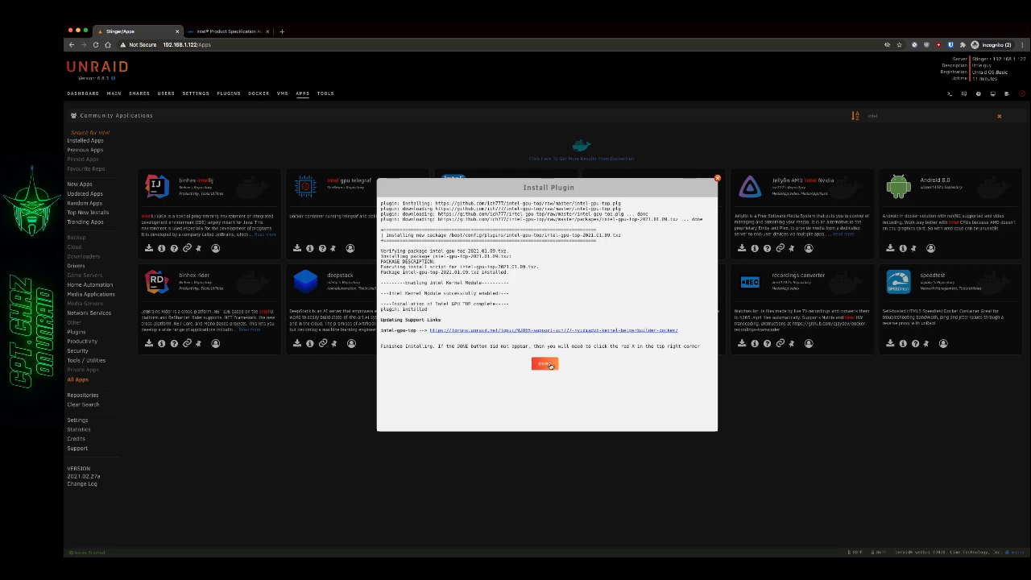
click(545, 364)
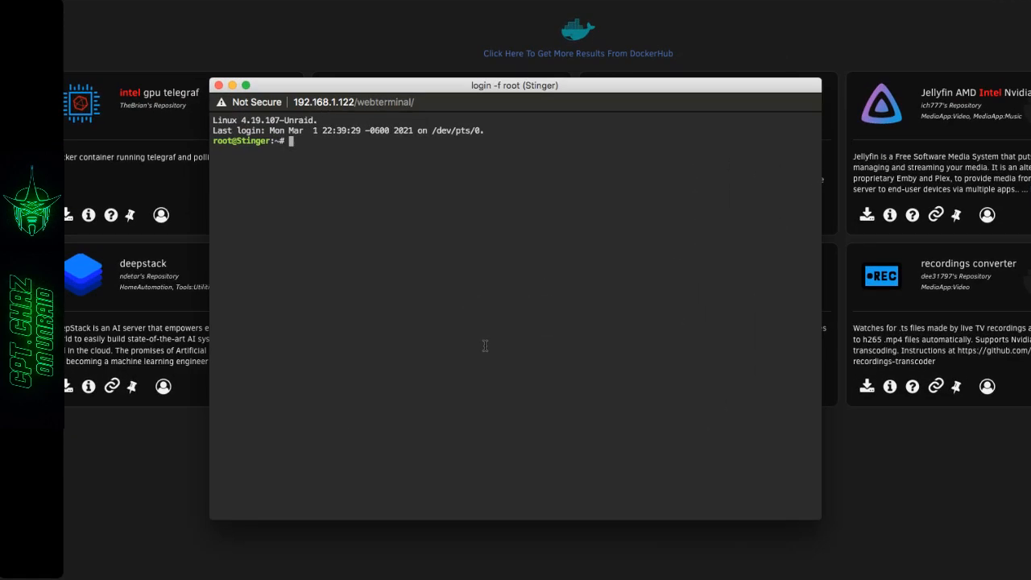
List /dev/dri in the terminal to confirm card0 and renderD128, then leave the terminal
text(cd /dev/dri)
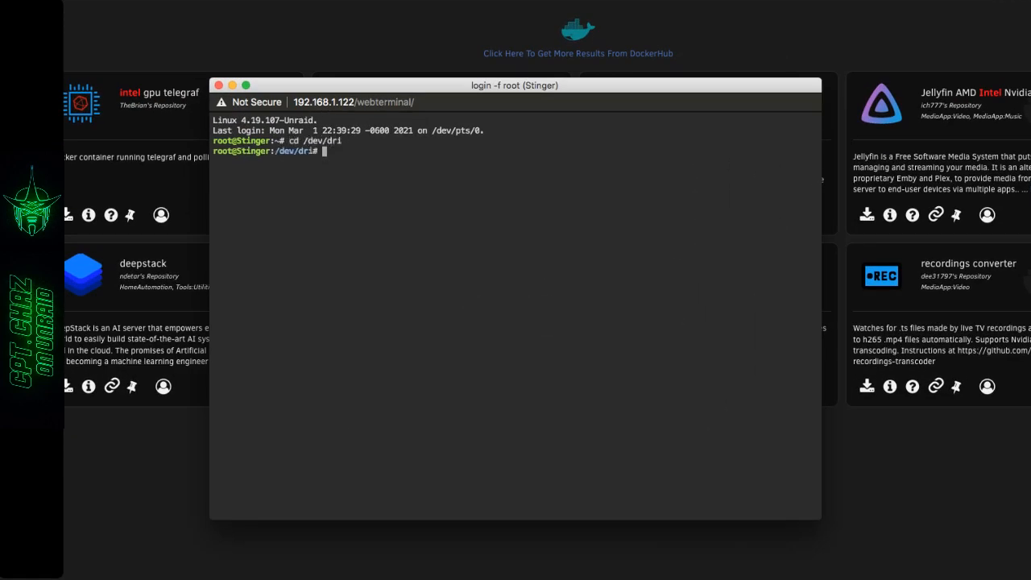
text(ls)
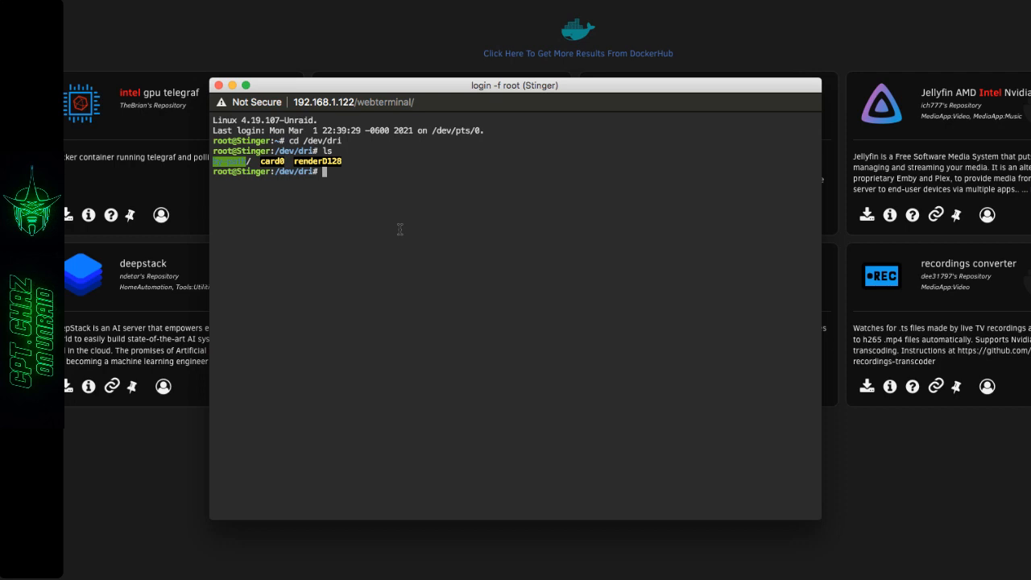
mouse_move(352, 270)
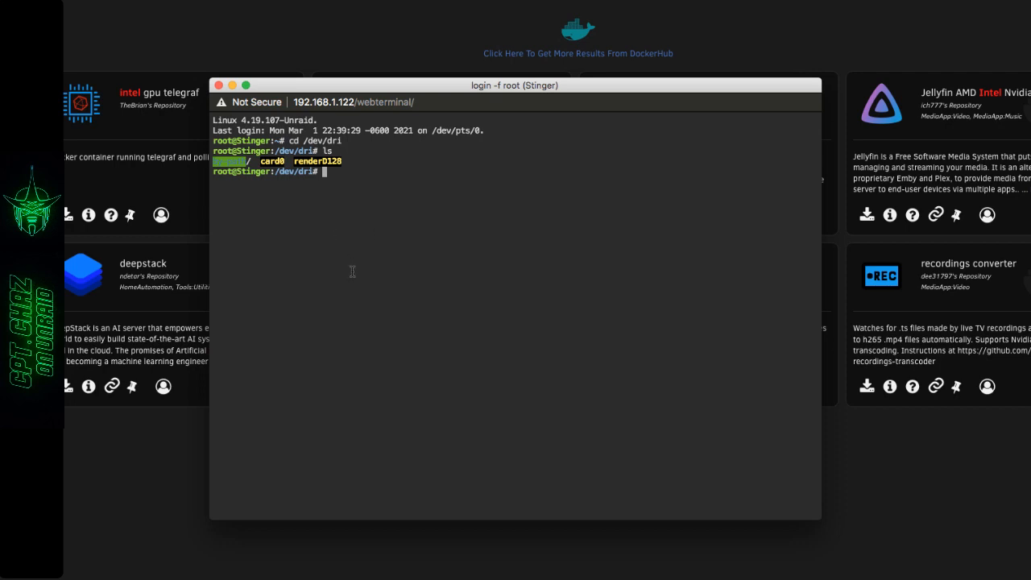
mouse_move(333, 258)
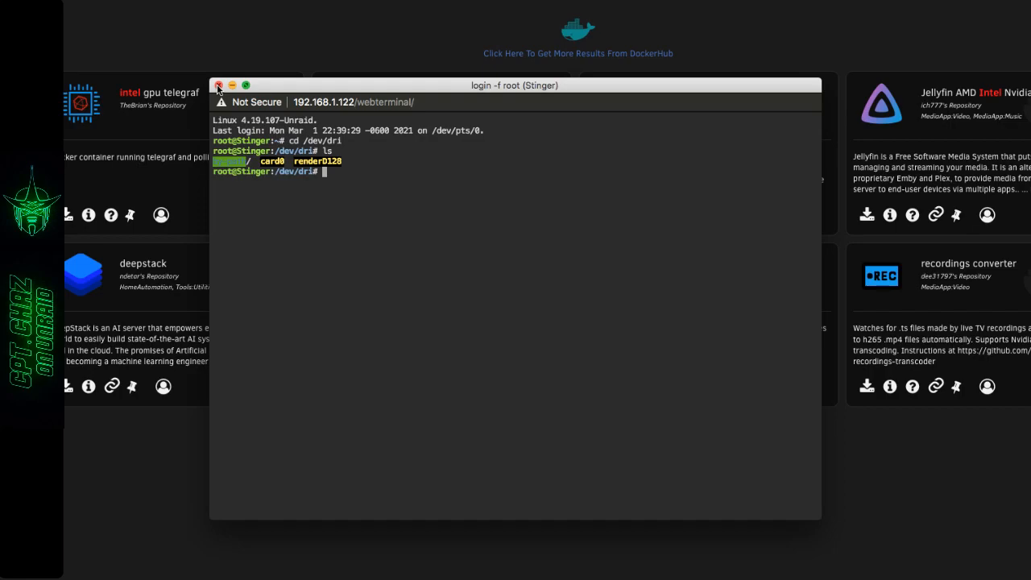
click(220, 85)
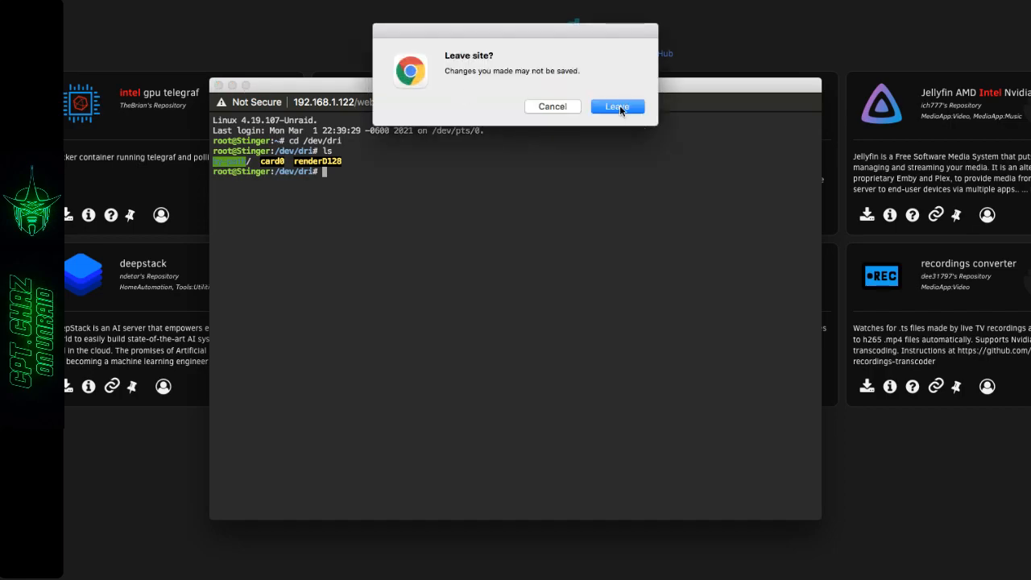
click(617, 106)
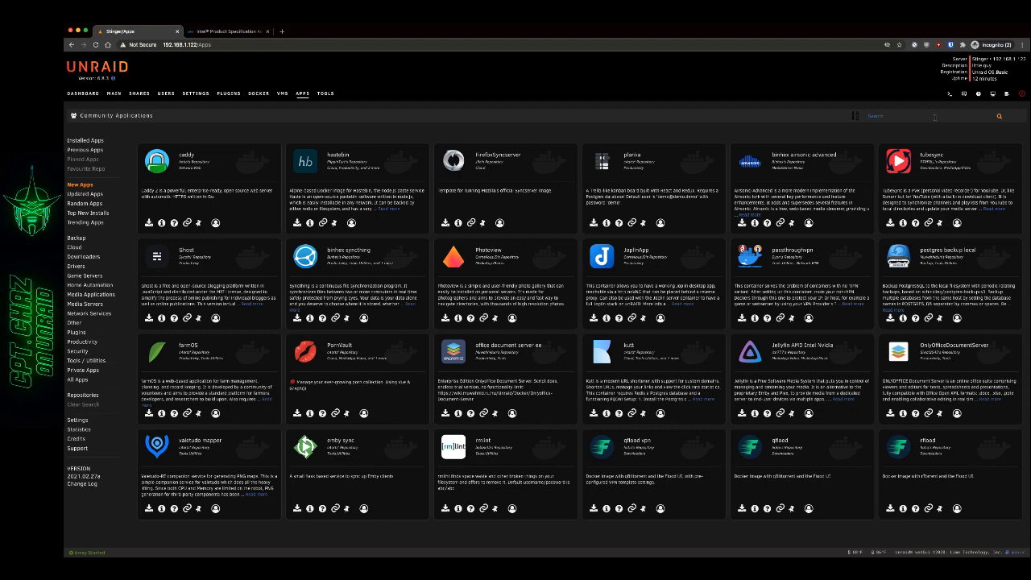
Install the GPU Statistics plugin from a Community Applications search and close its window
text(gpu)
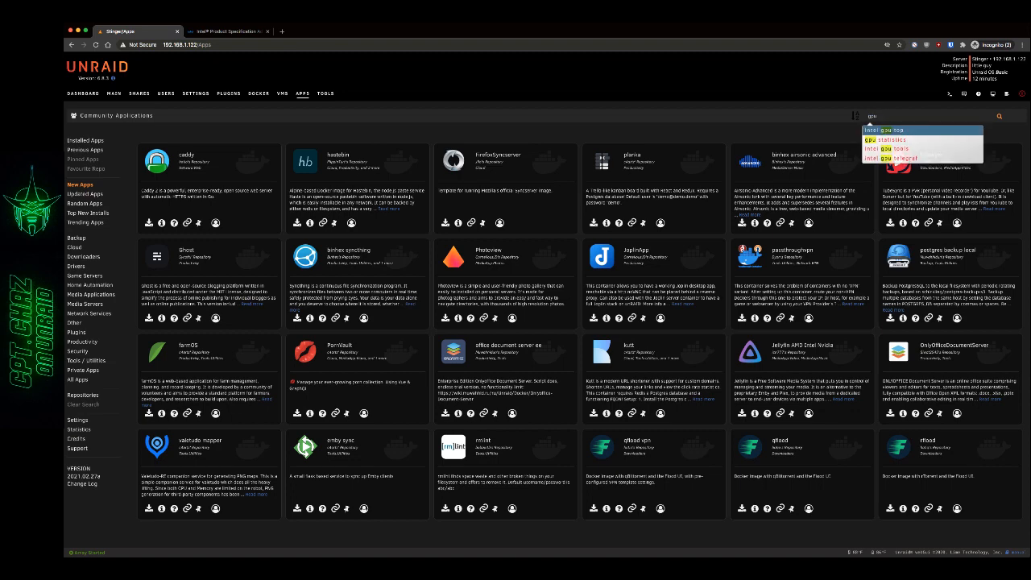
click(887, 139)
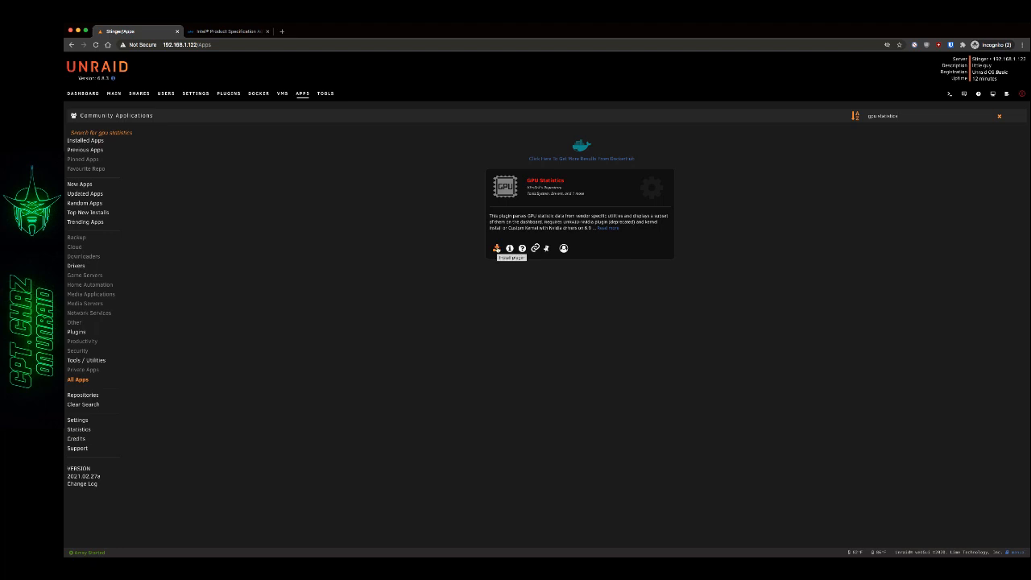
click(496, 248)
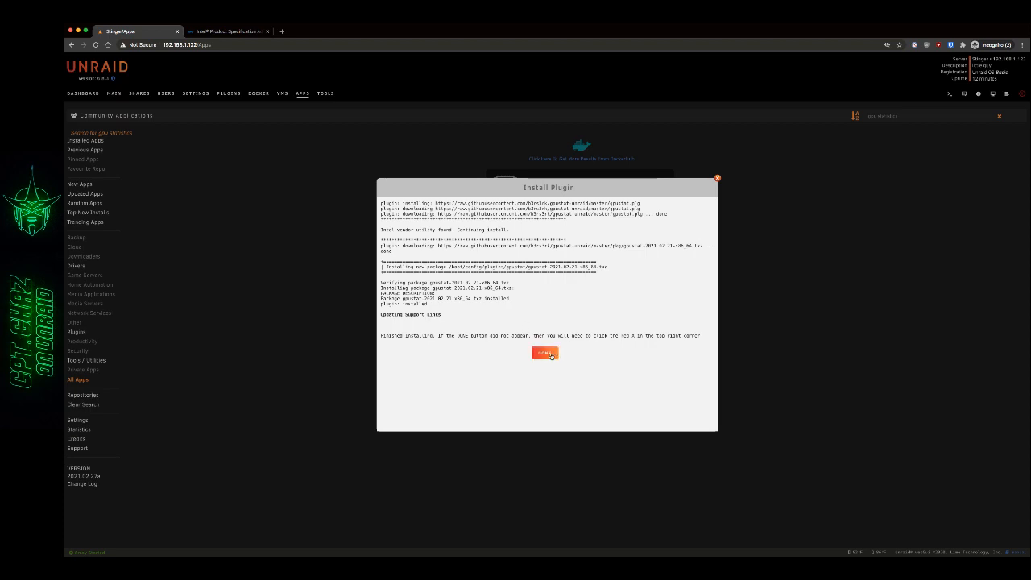
click(544, 354)
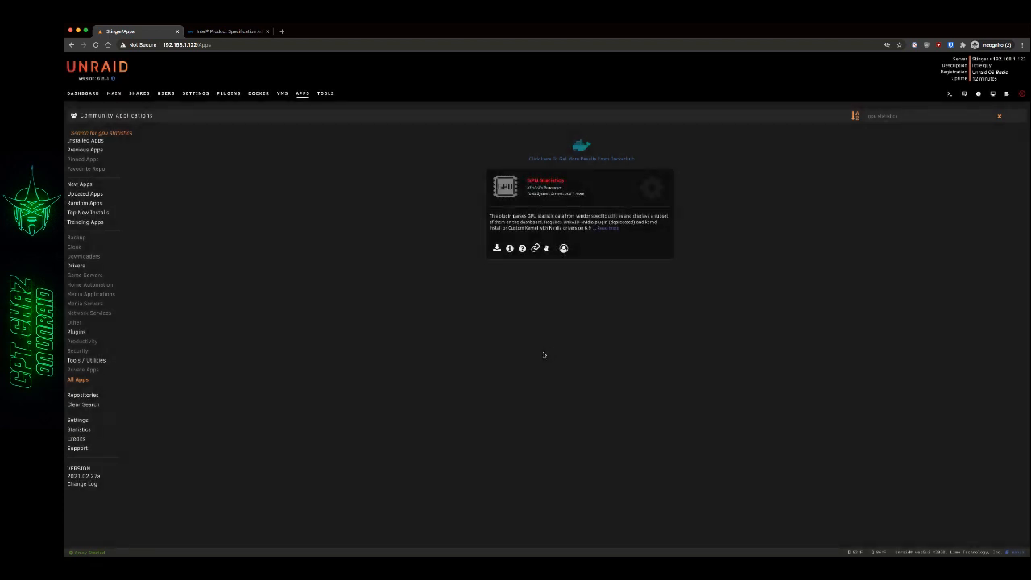
mouse_move(393, 245)
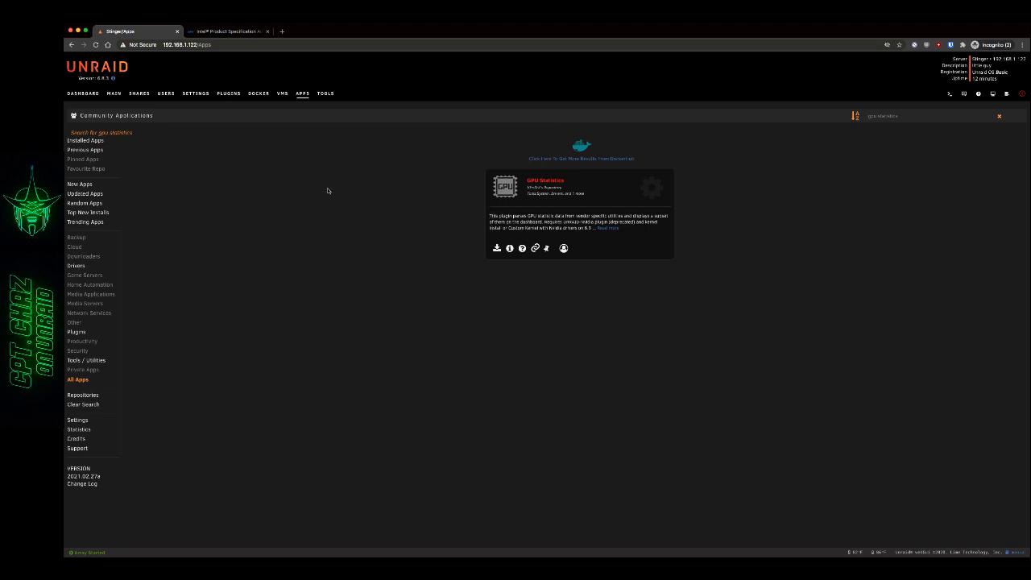
Set GPU Statistics vendor to Intel and temperature format to Fahrenheit, and apply
click(195, 94)
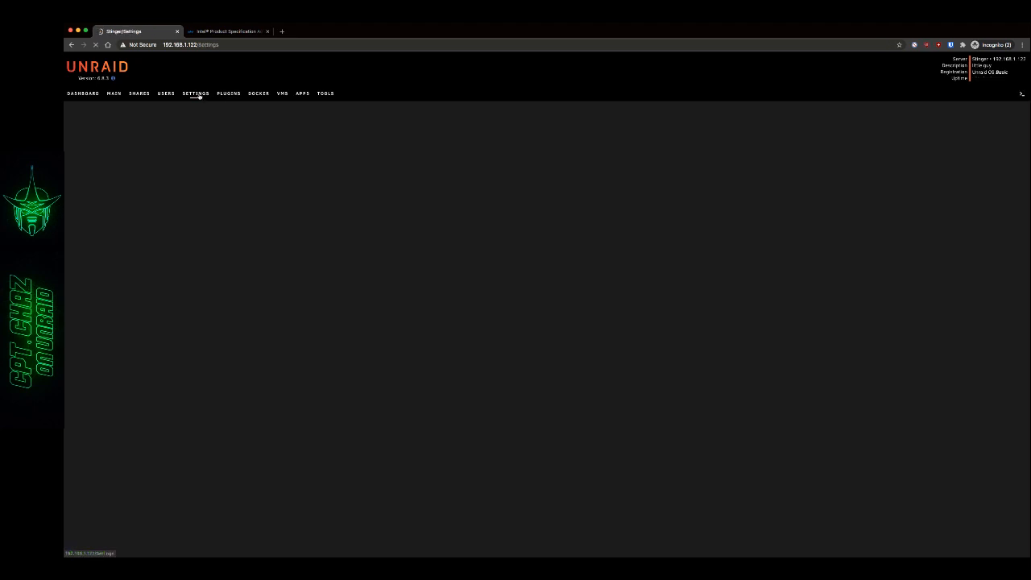
click(195, 92)
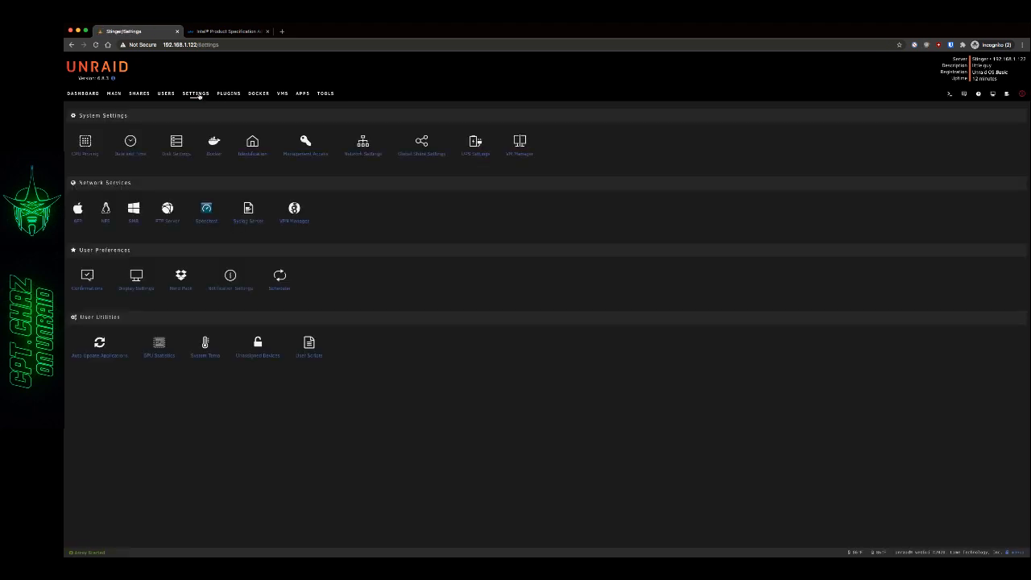
click(157, 342)
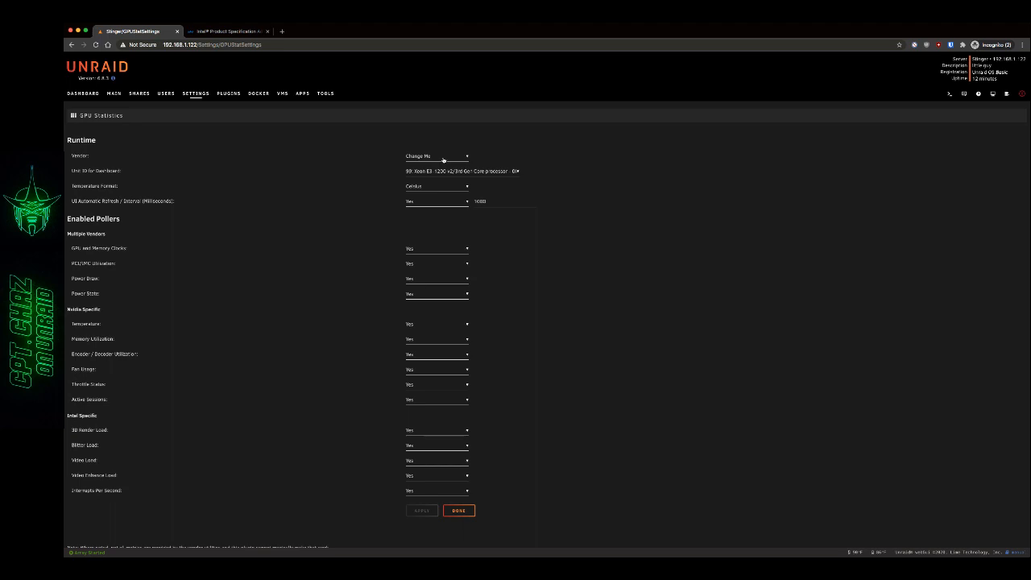
click(435, 155)
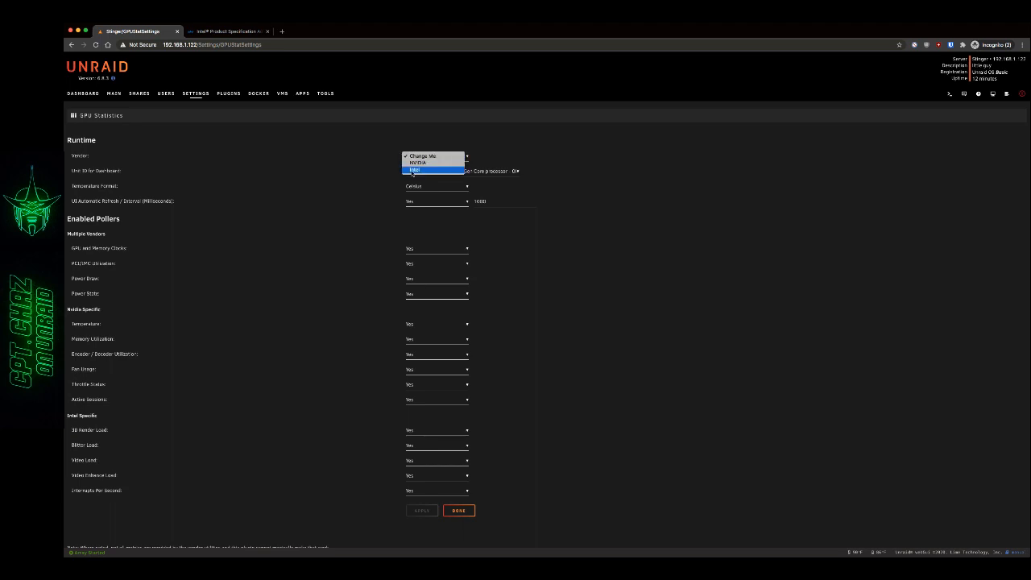
click(414, 171)
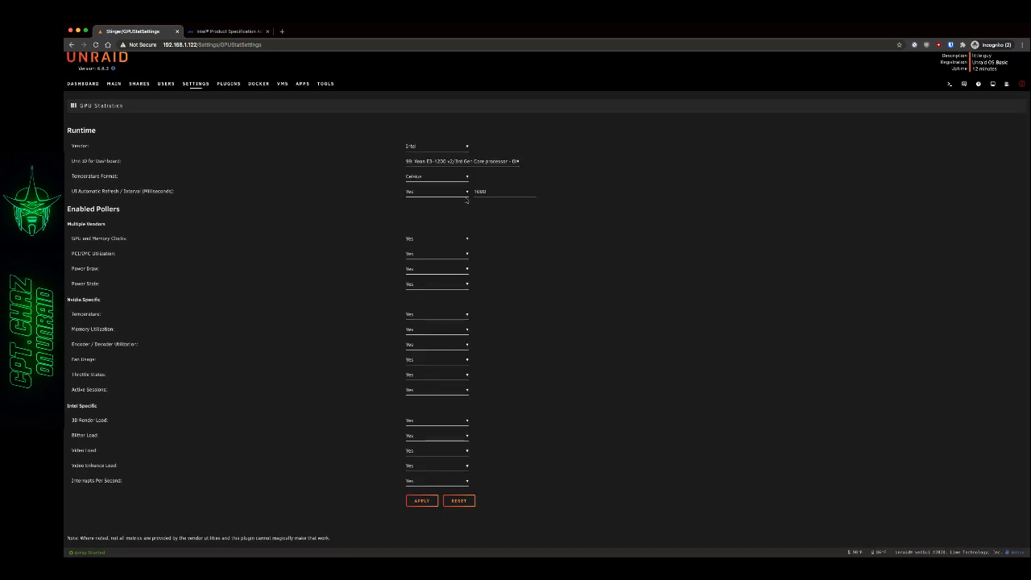
click(437, 176)
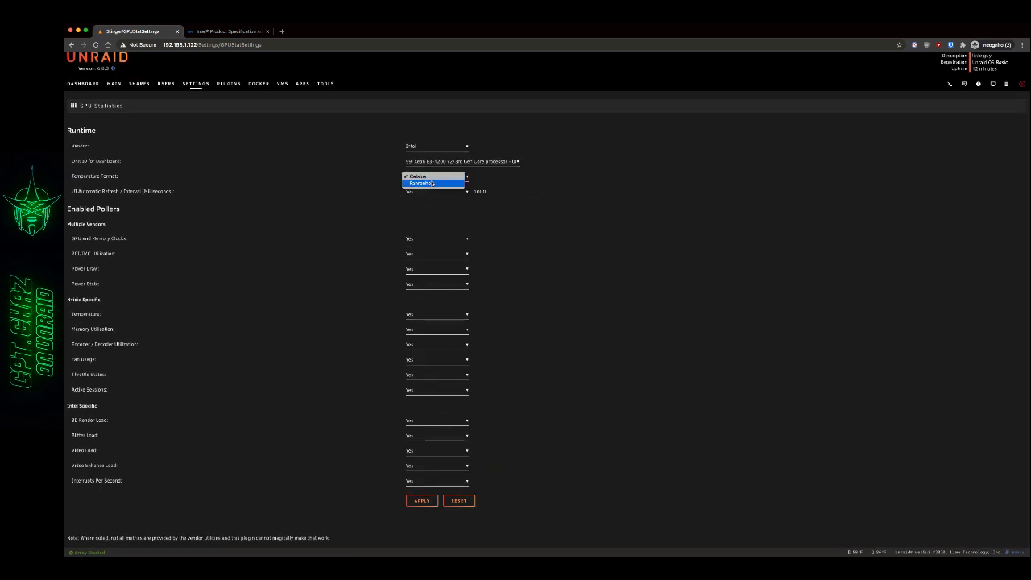
click(422, 184)
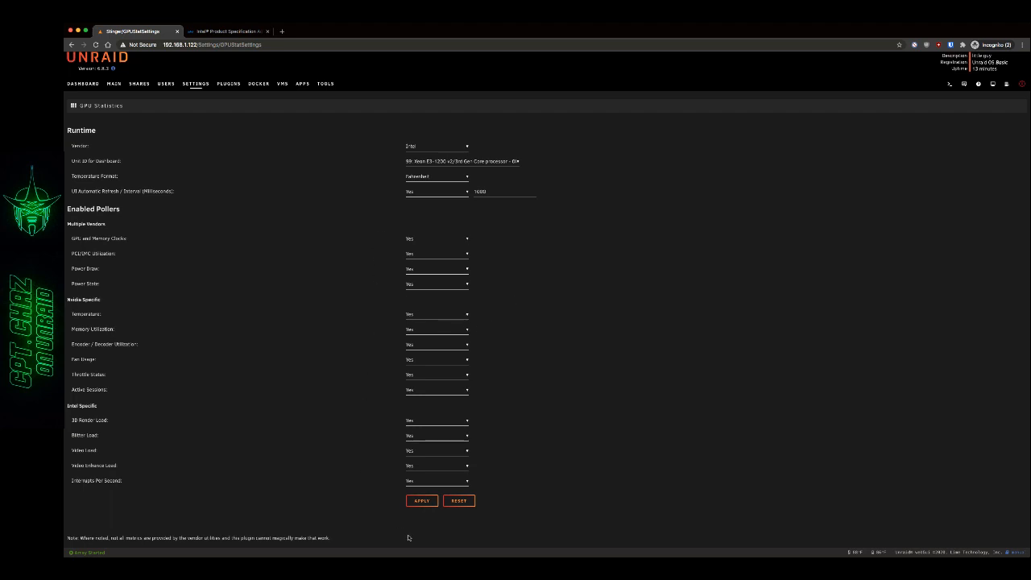
mouse_move(358, 480)
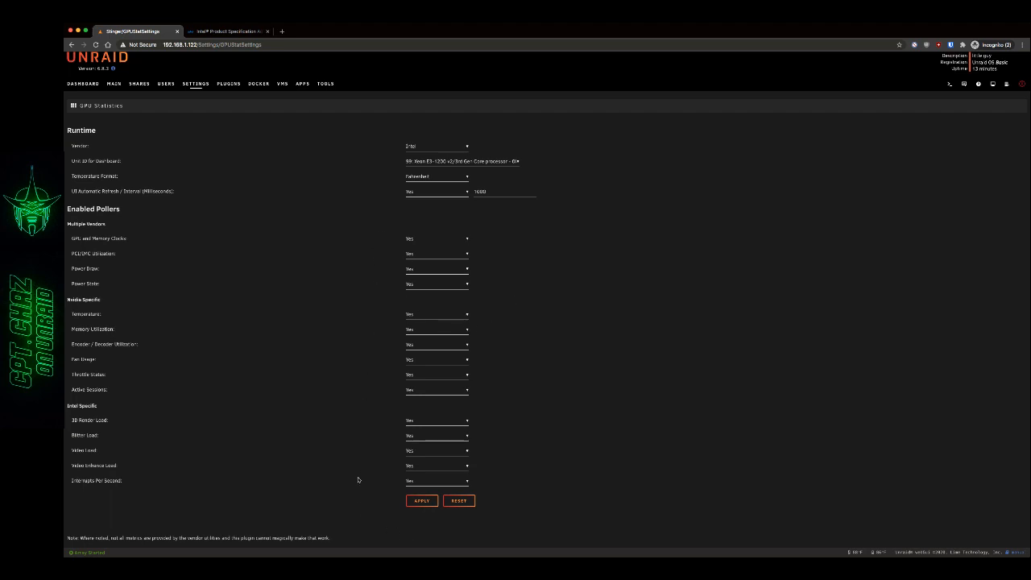
click(422, 500)
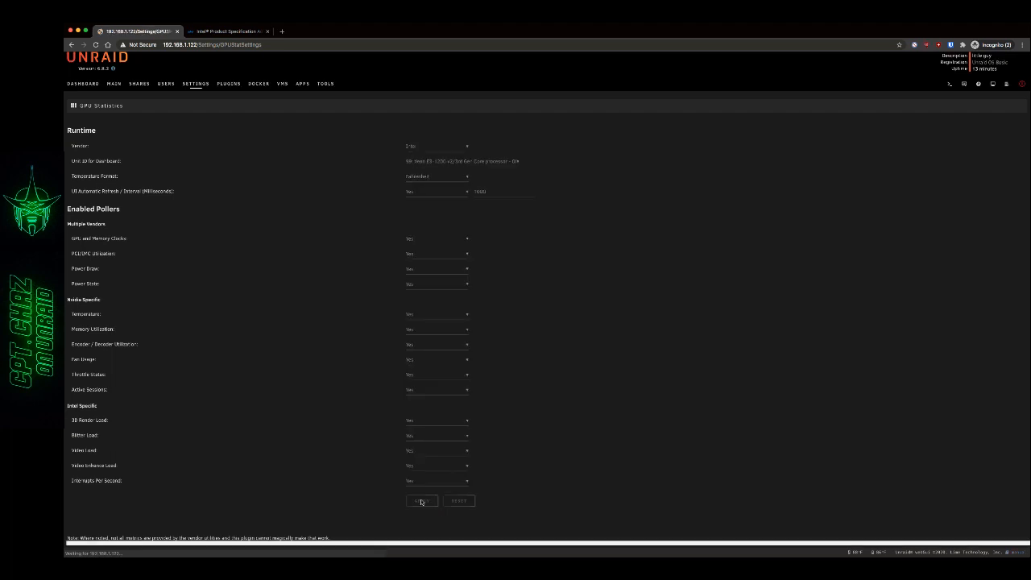
click(422, 499)
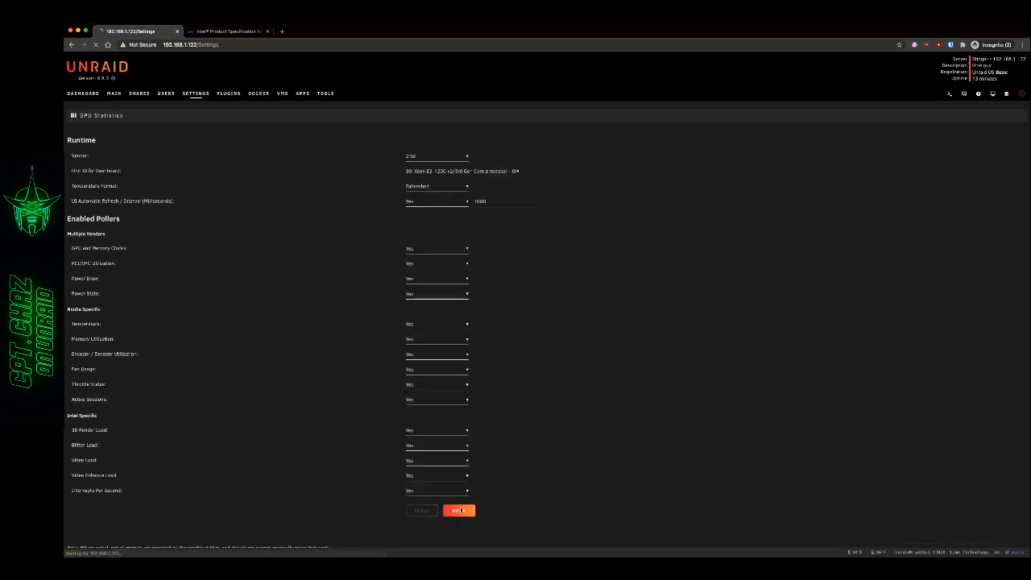
Return to the dashboard and scroll to the Intel GPU load widget
click(459, 509)
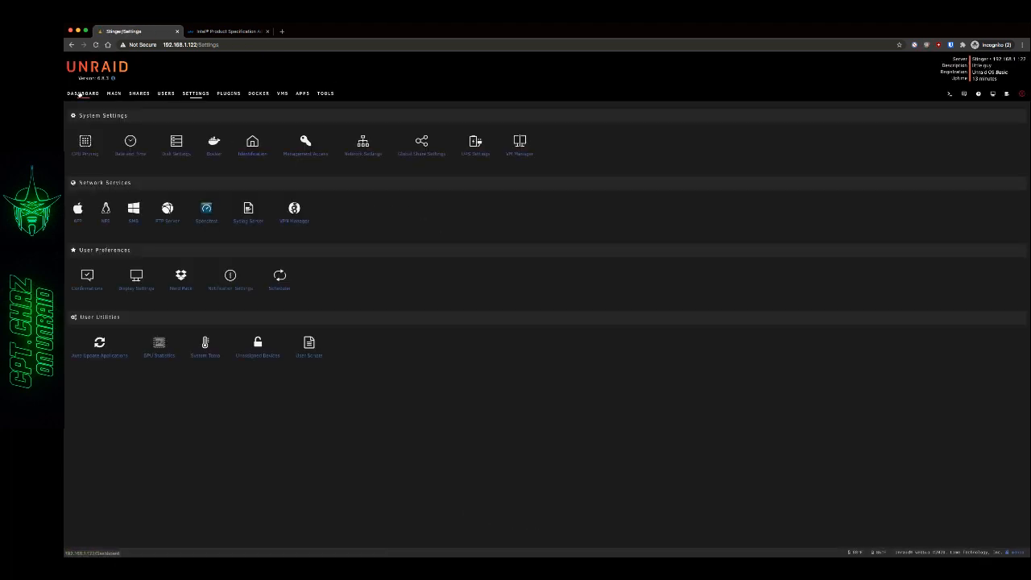
click(84, 91)
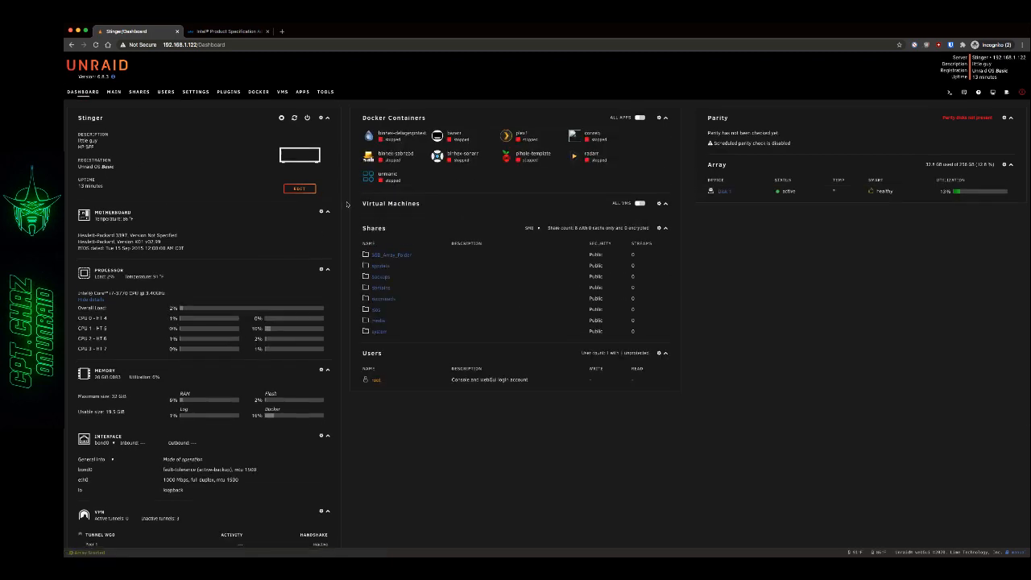
scroll(down, 3)
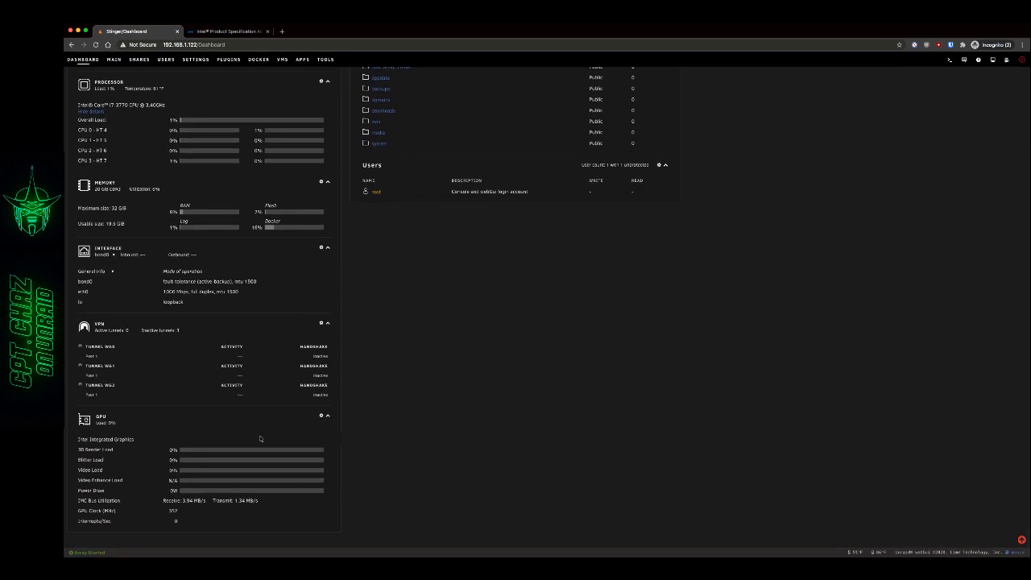
mouse_move(138, 422)
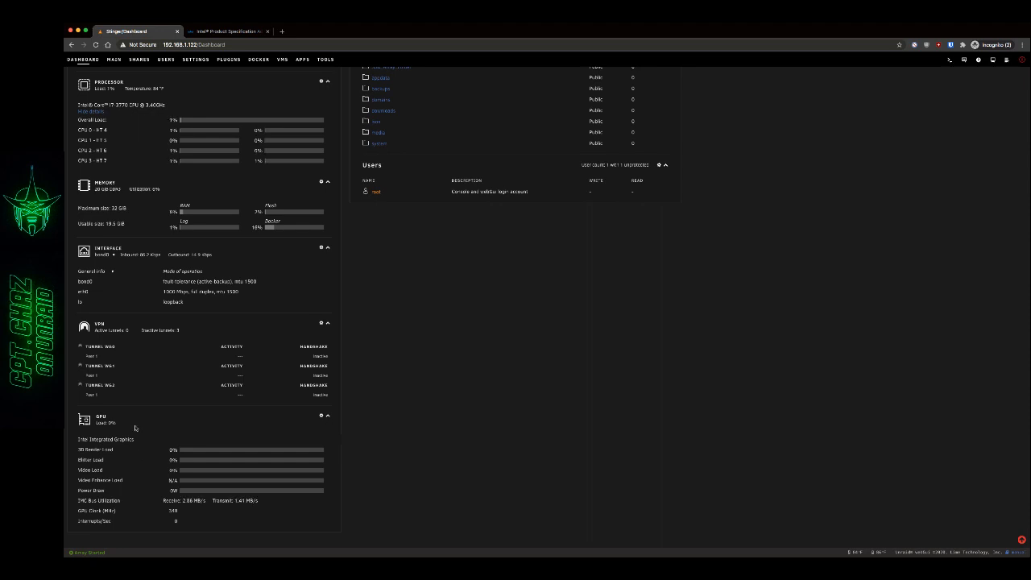
mouse_move(149, 454)
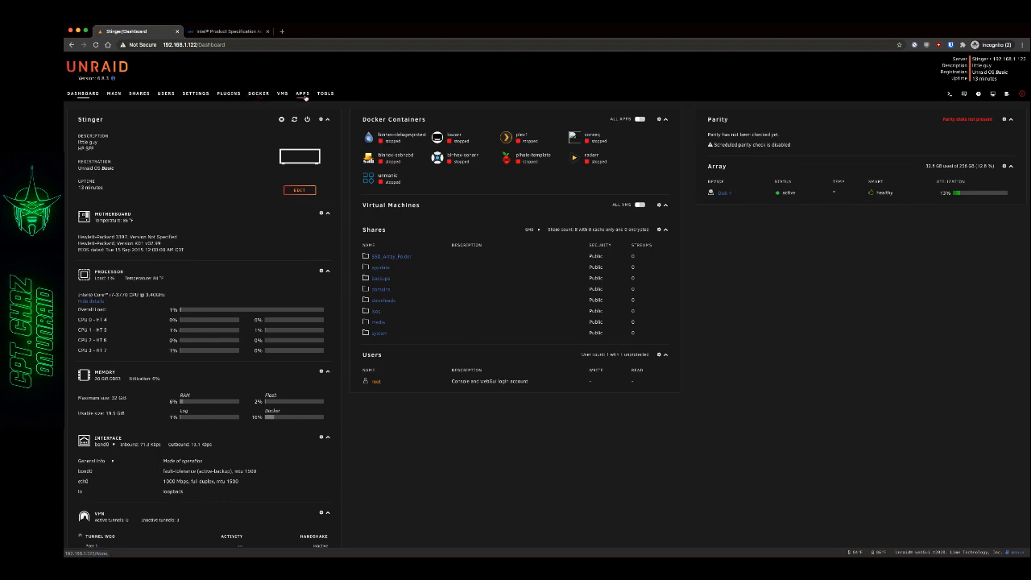
Search Community Applications for 'plex' to list the Plex Media Server apps
click(303, 91)
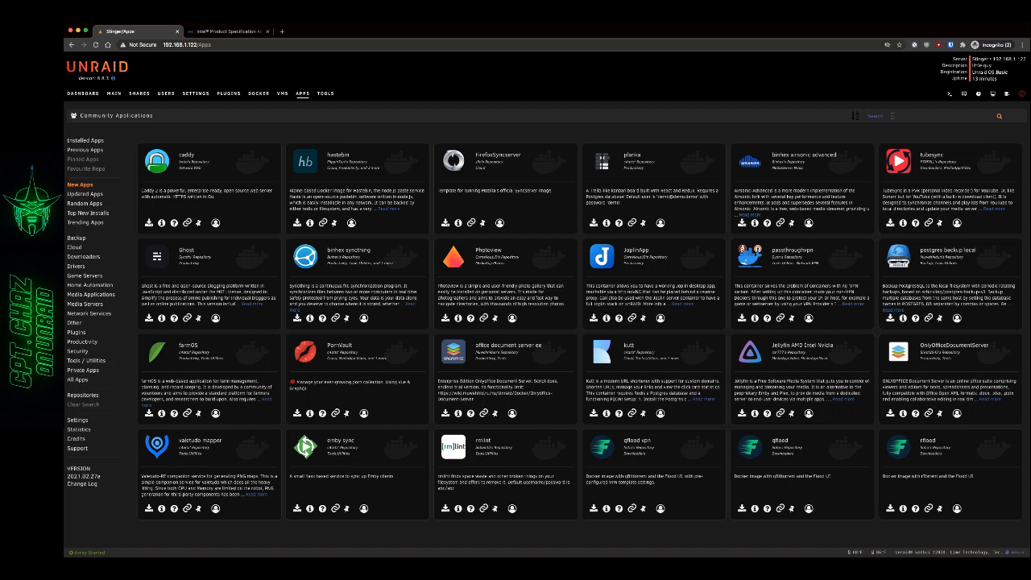
text(plex)
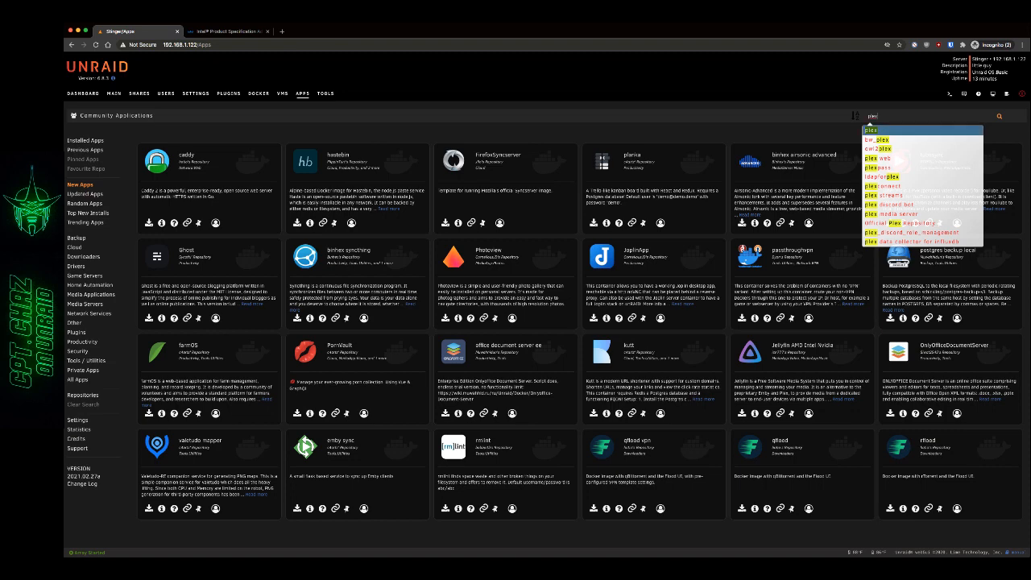
key(enter)
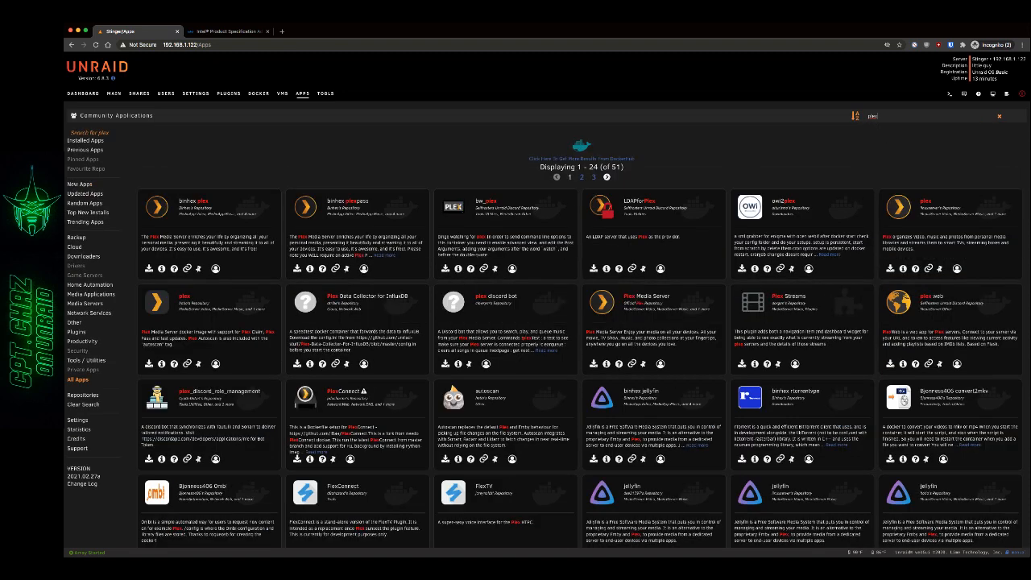
mouse_move(732, 177)
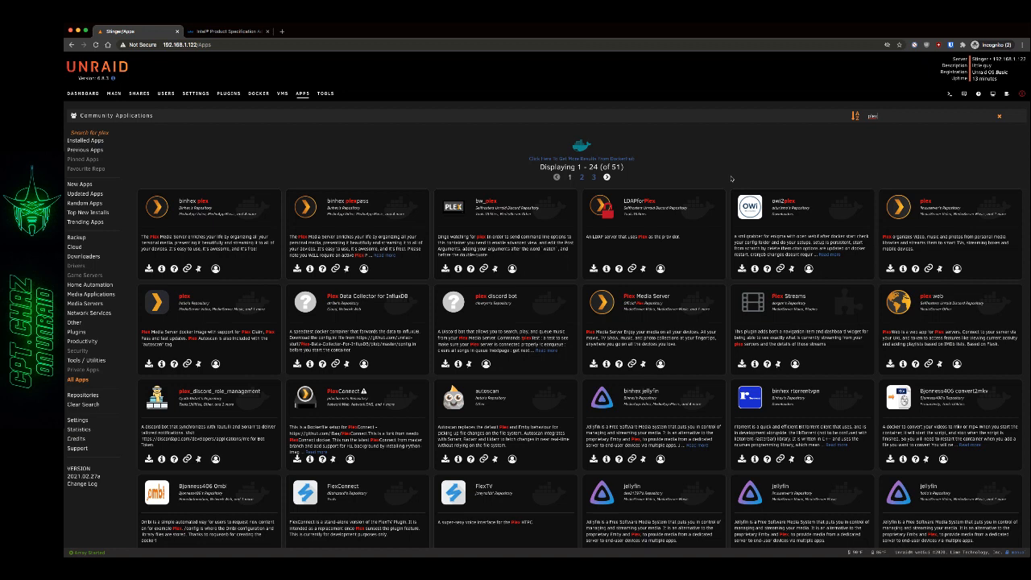
mouse_move(894, 229)
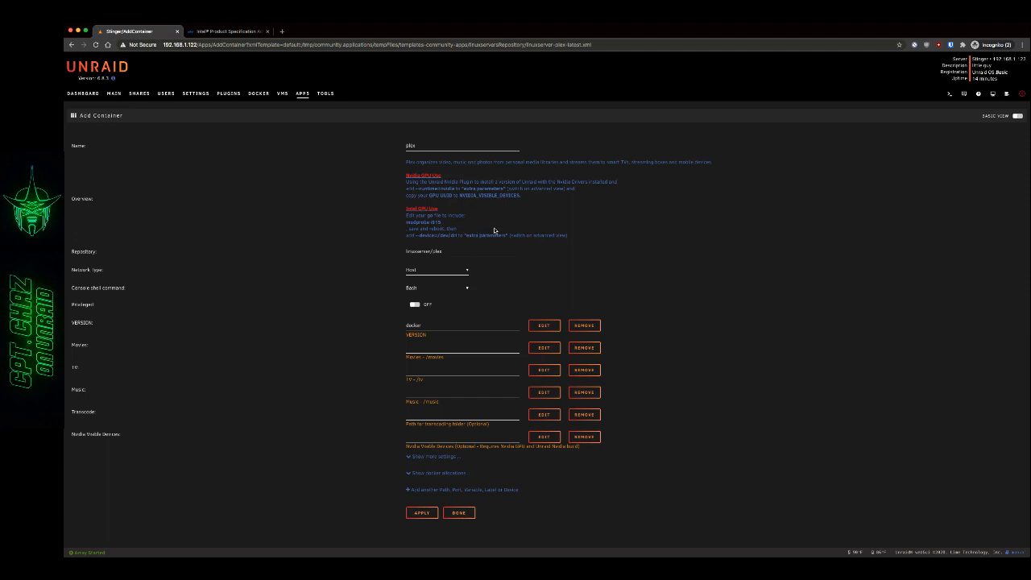
mouse_move(593, 242)
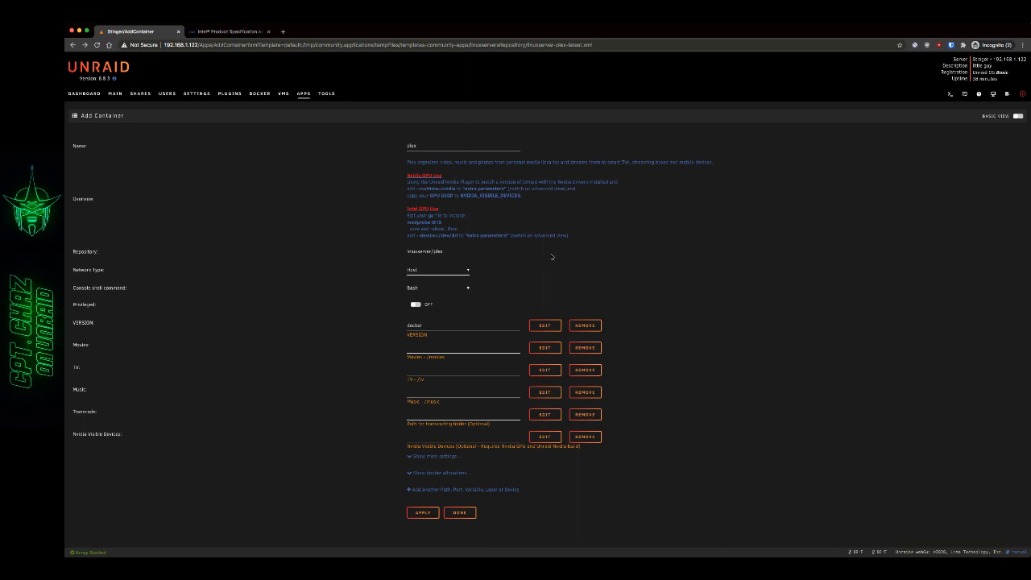
mouse_move(417, 242)
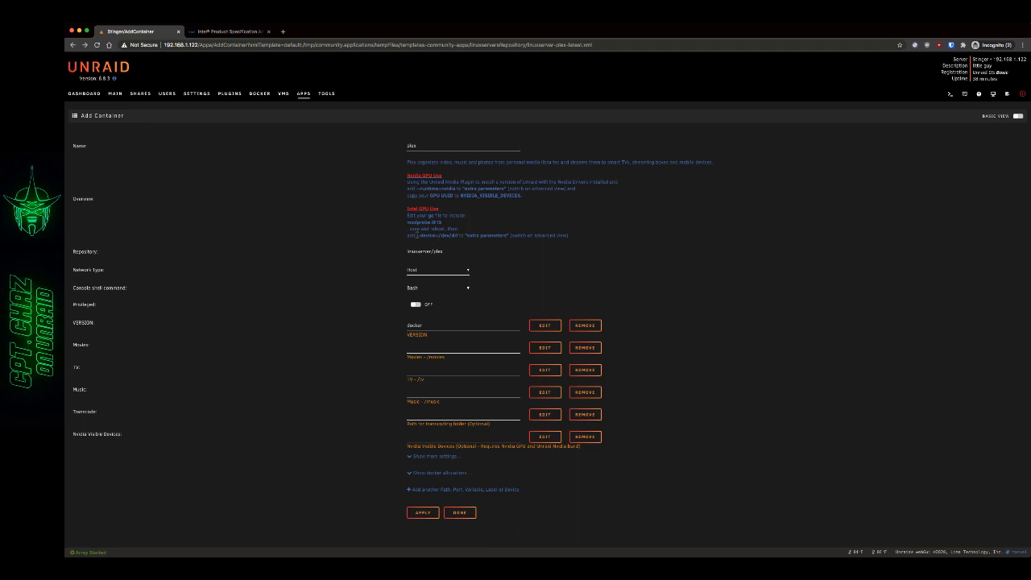
Select the --device parameter in the Plex template's overview text
double_click(427, 236)
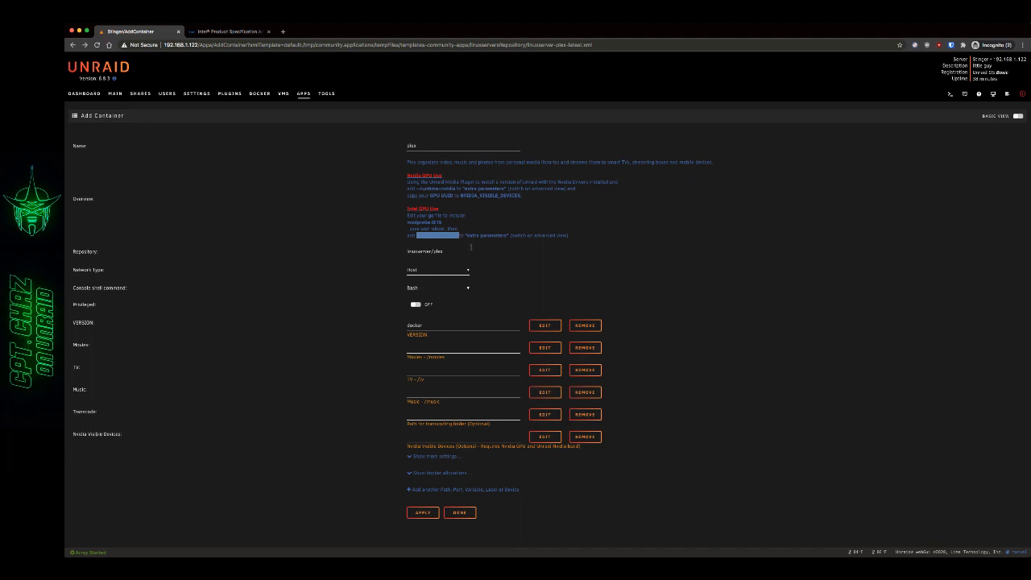
mouse_move(951, 158)
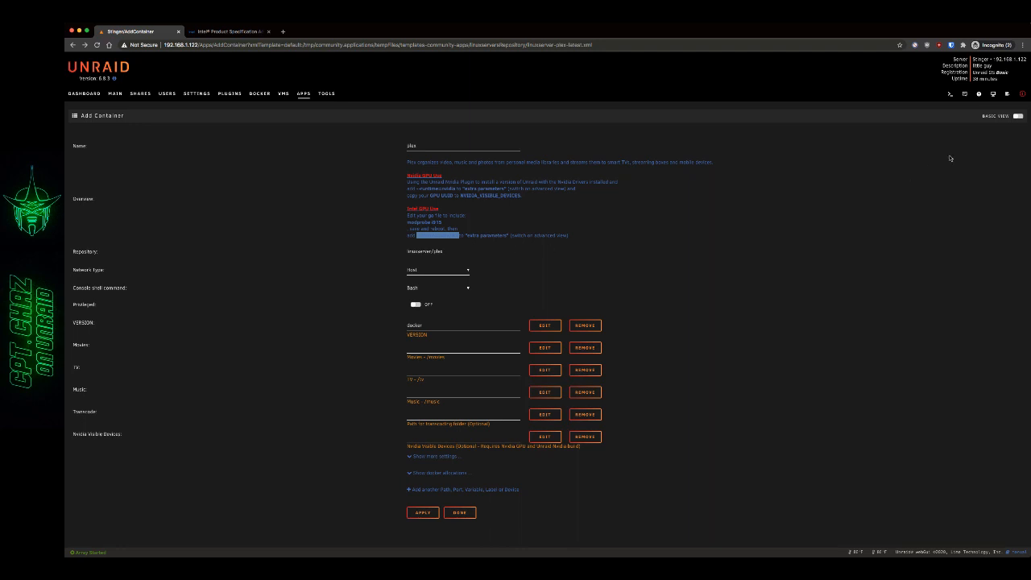
Enter --device=/dev/dri in Extra Parameters and point the Movies path at the movies share folder
click(1018, 116)
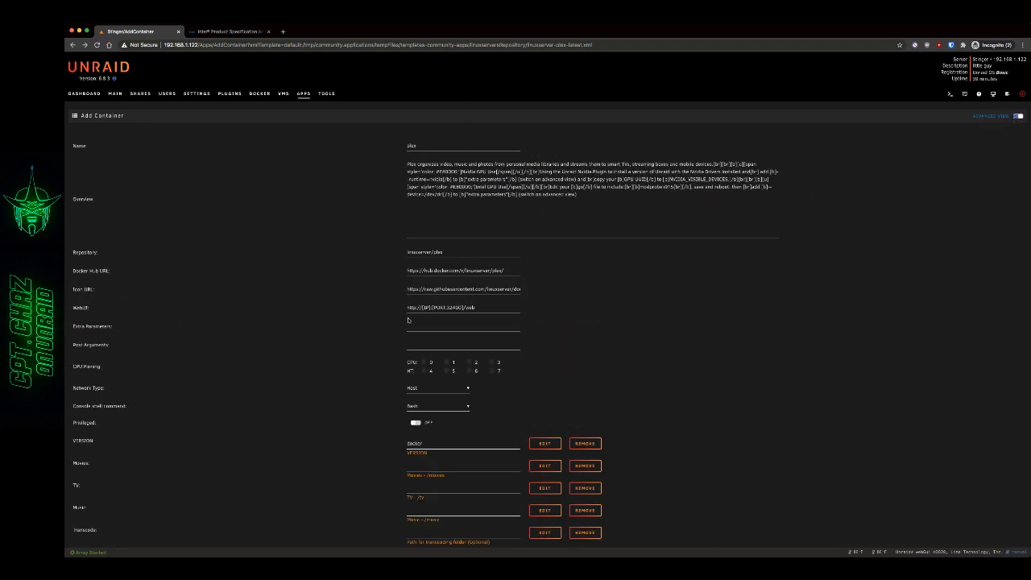
text(--device=/dev/dri)
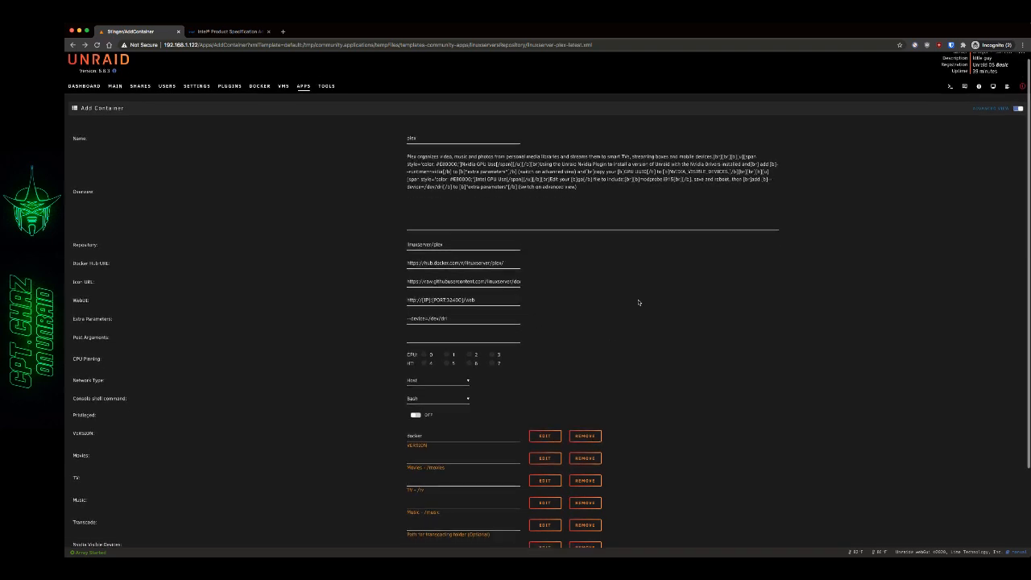
scroll(down, 3)
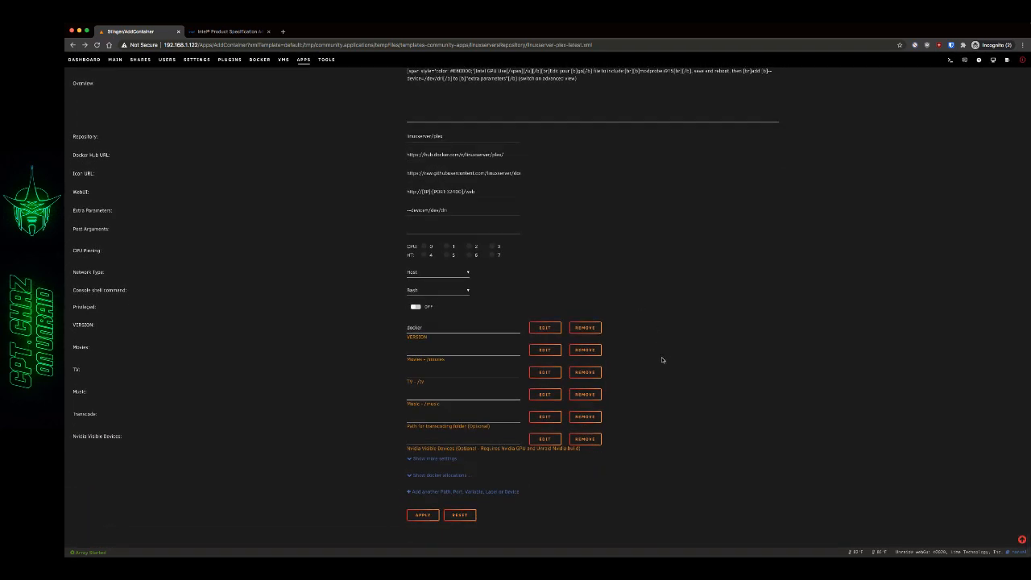
click(464, 349)
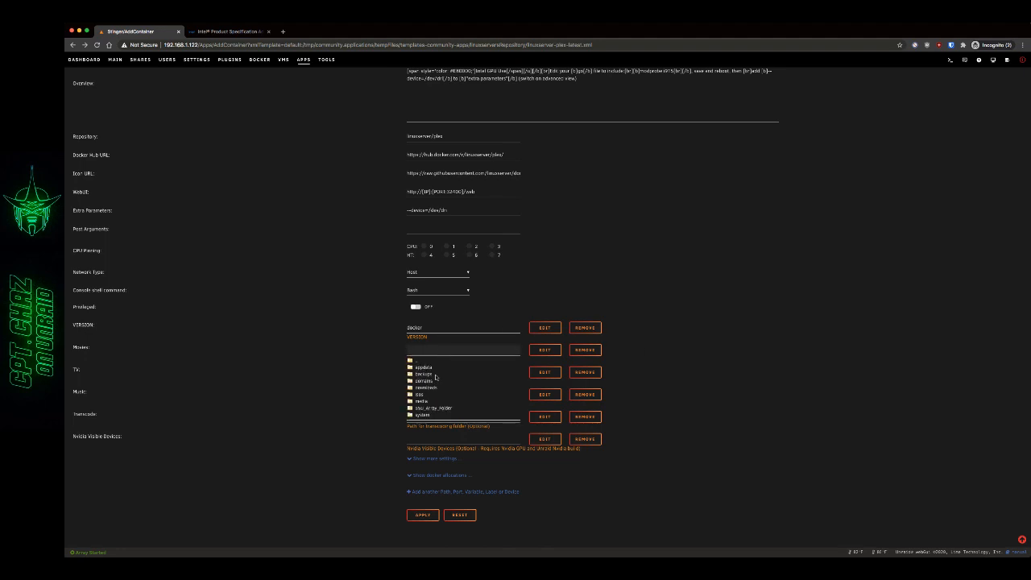
click(421, 400)
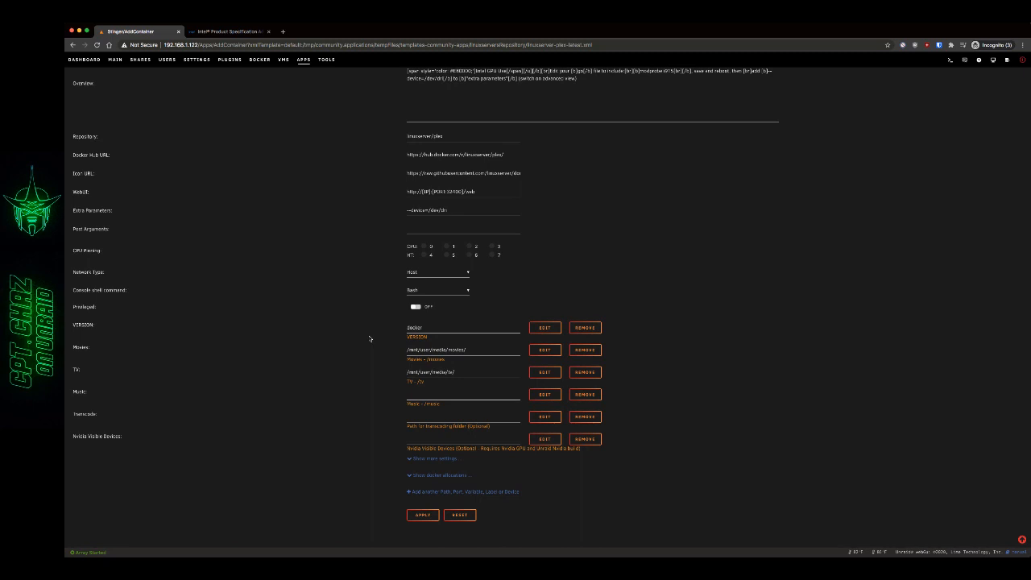
mouse_move(348, 427)
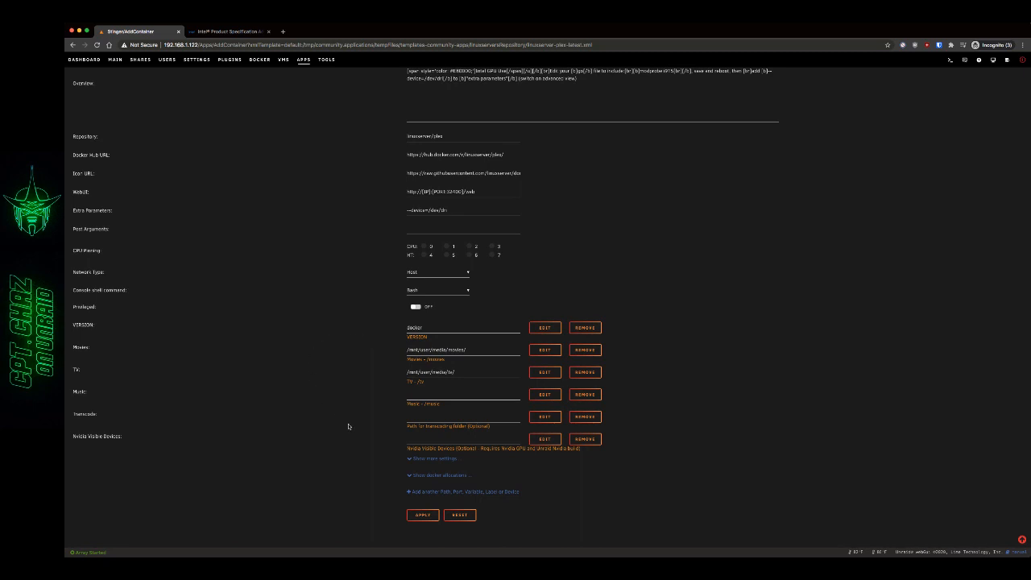
mouse_move(406, 420)
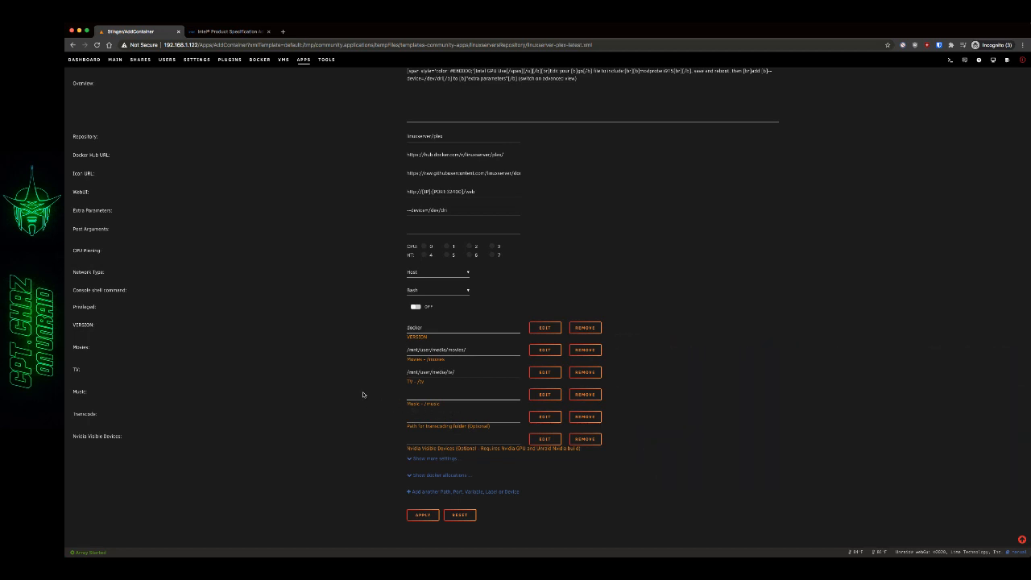
mouse_move(403, 519)
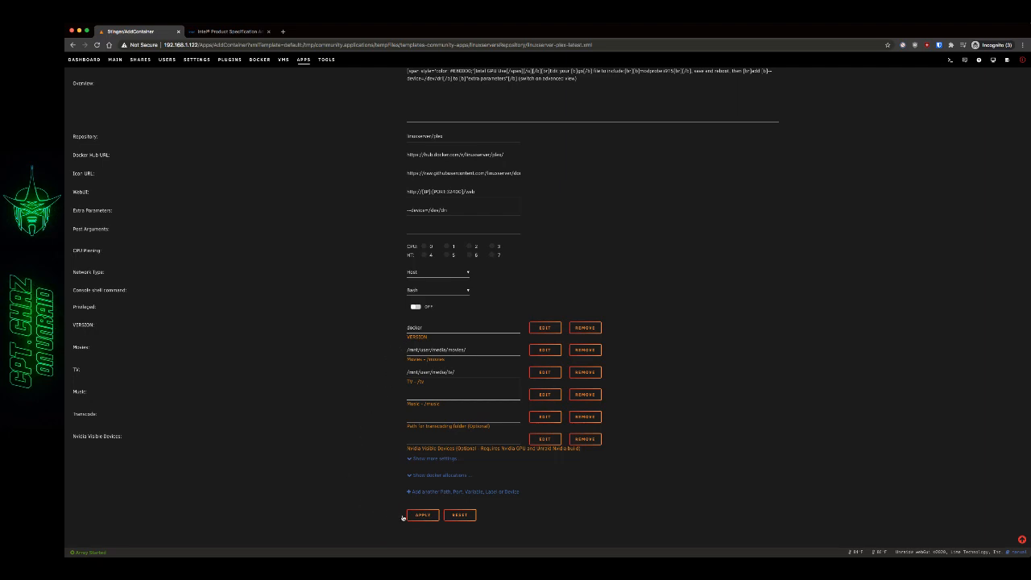
Apply the Plex container settings and launch its WebUI from the Docker list
click(422, 515)
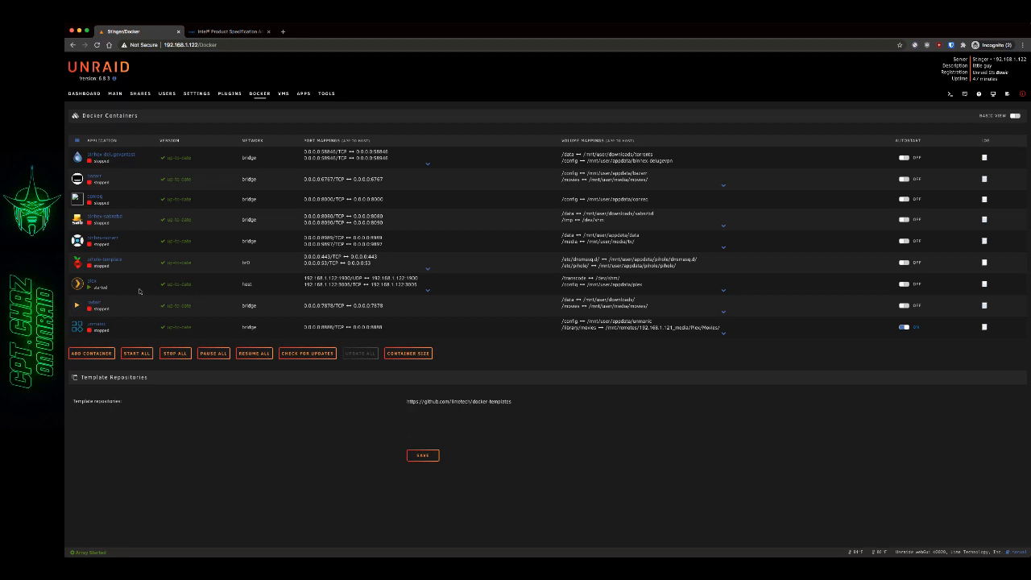
click(92, 280)
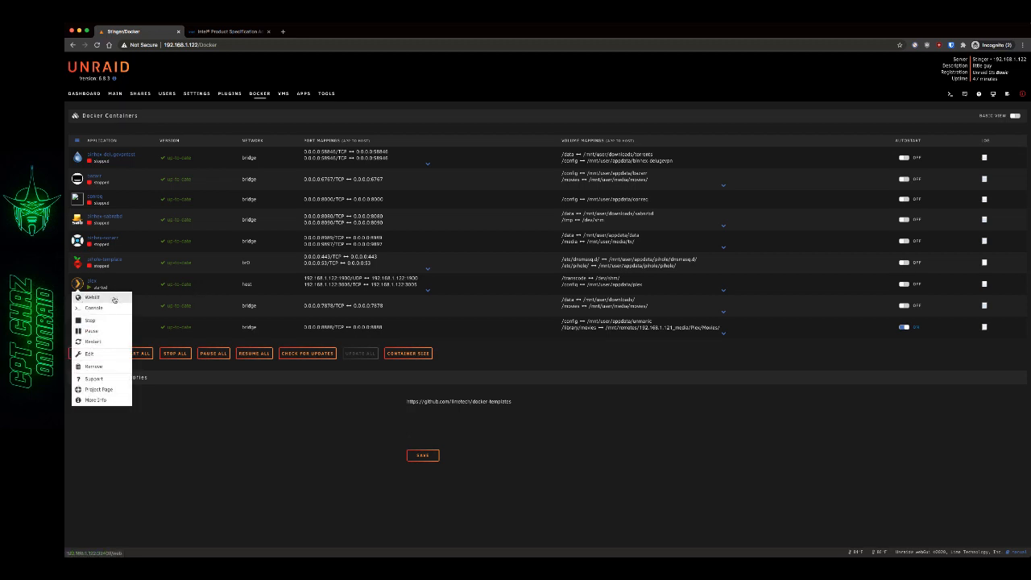
click(93, 296)
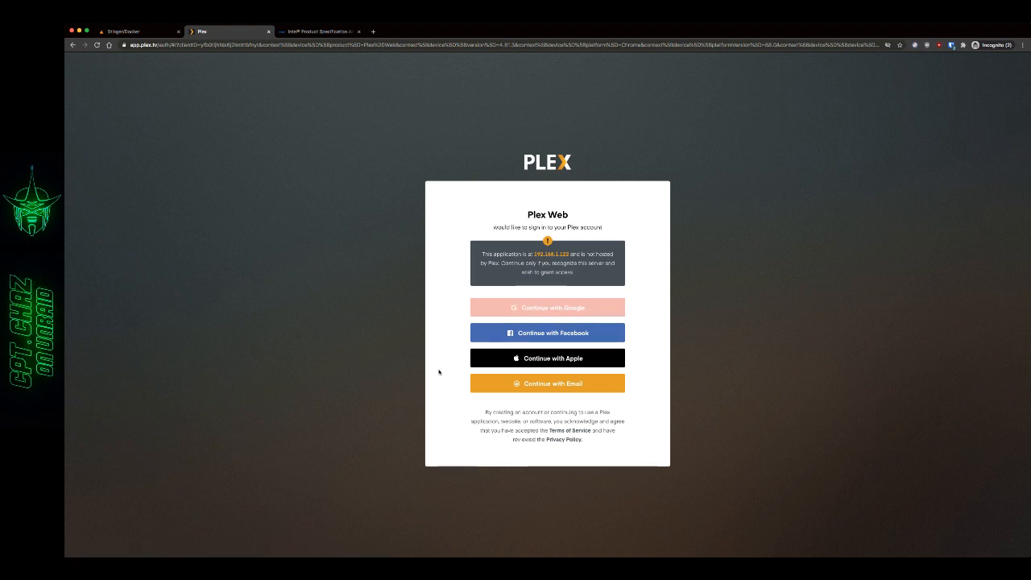
mouse_move(523, 396)
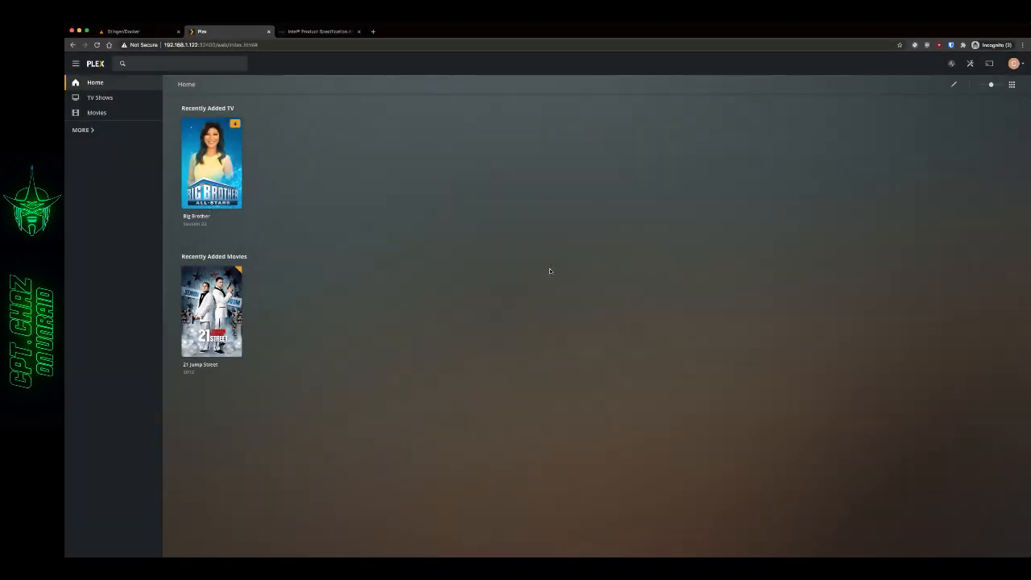
mouse_move(606, 271)
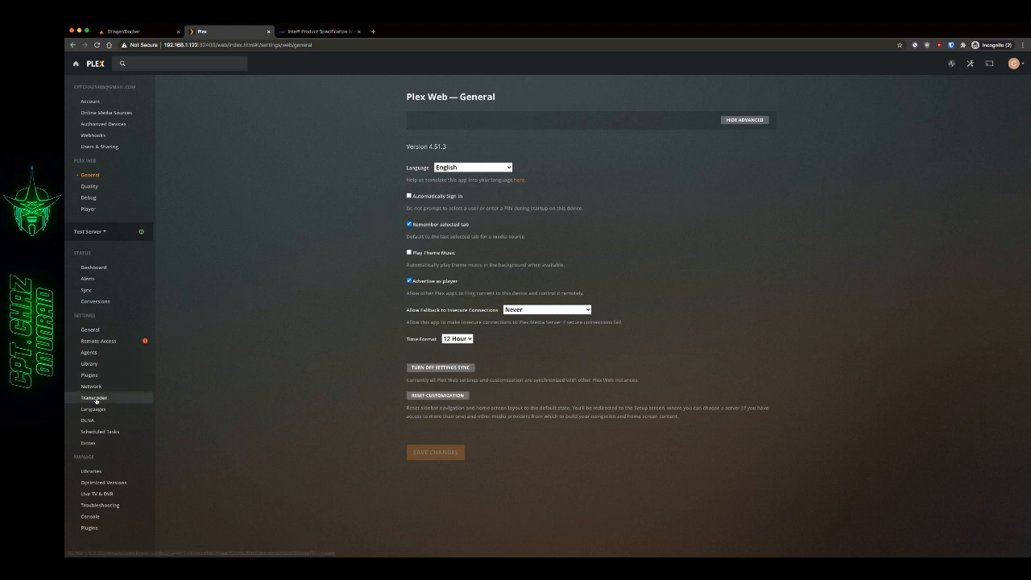
Enable 'Use hardware acceleration when available' in the Transcoder settings and save changes
click(93, 397)
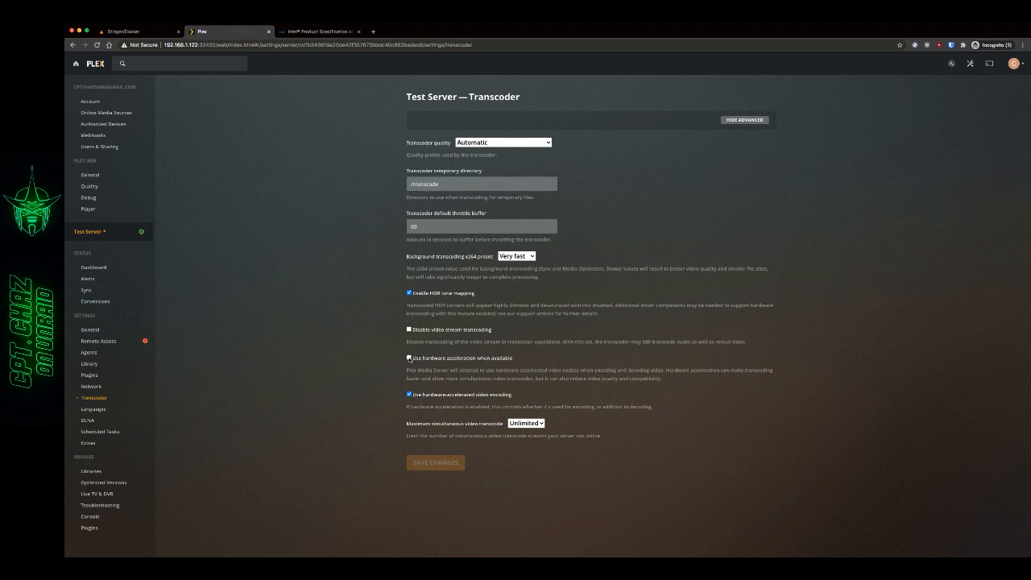
click(410, 358)
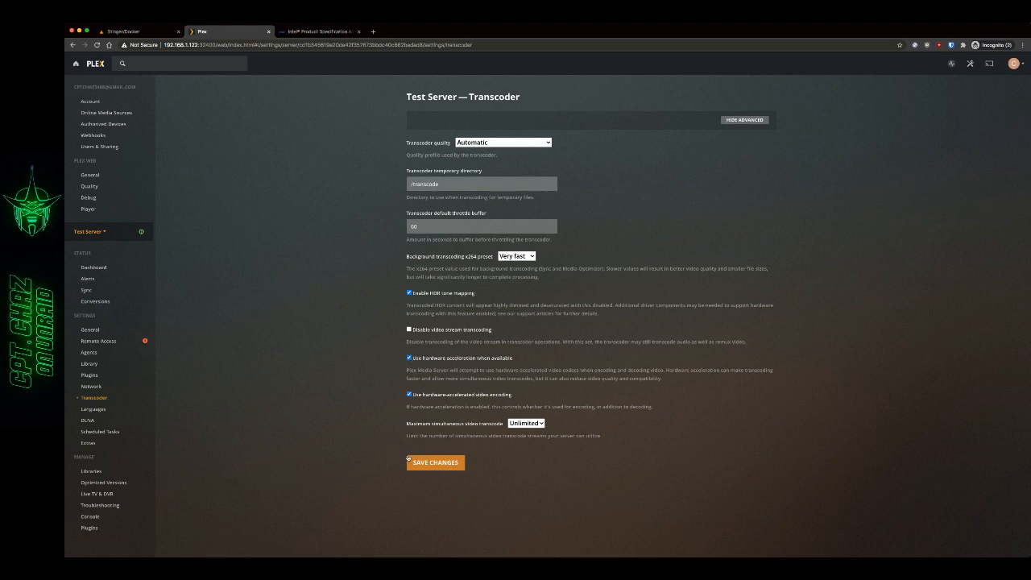
click(435, 461)
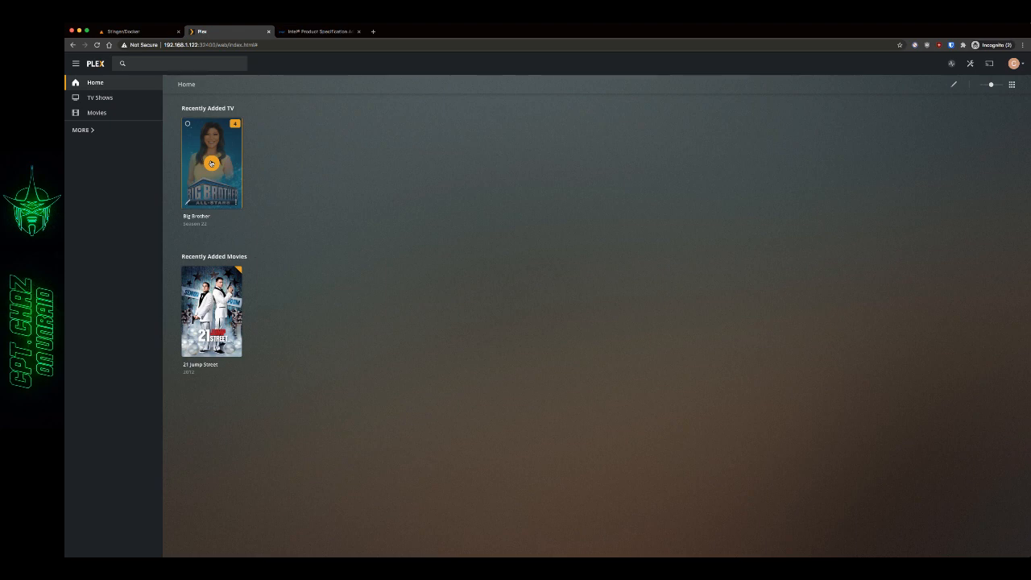
Play the Big Brother episode, view it under Now Playing on the dashboard, then return to Unraid
click(211, 162)
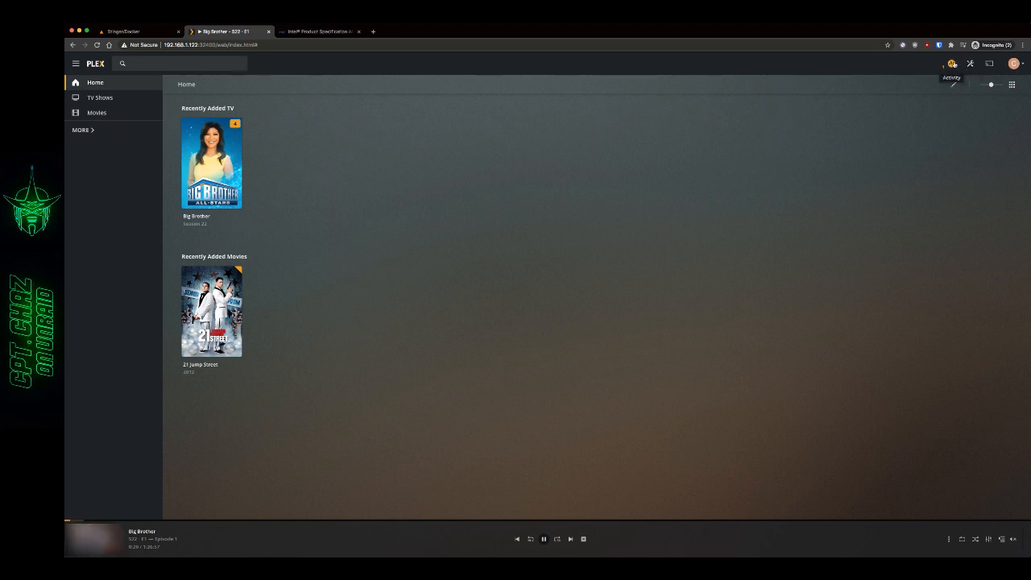
click(951, 63)
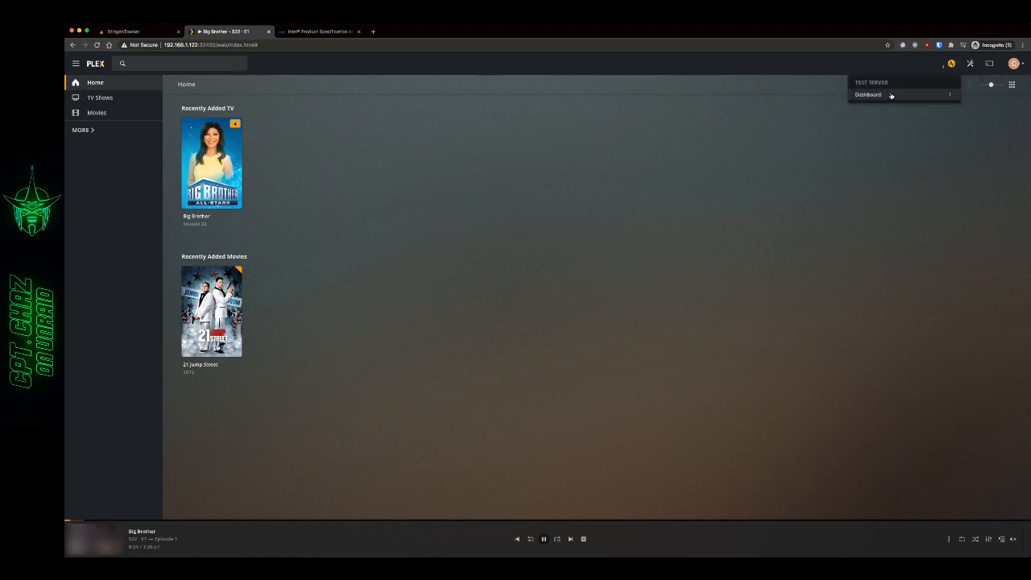
click(867, 93)
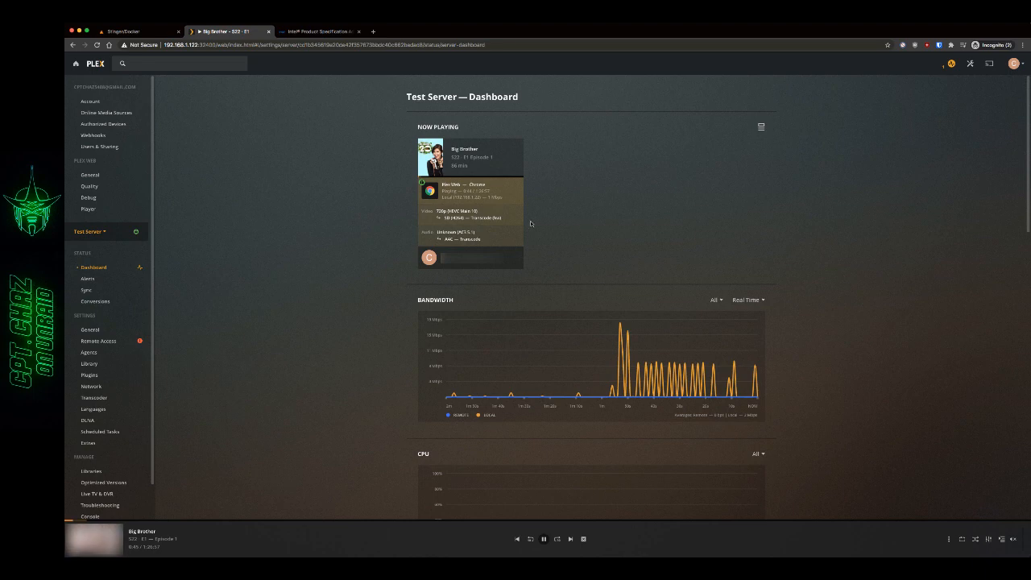
click(121, 31)
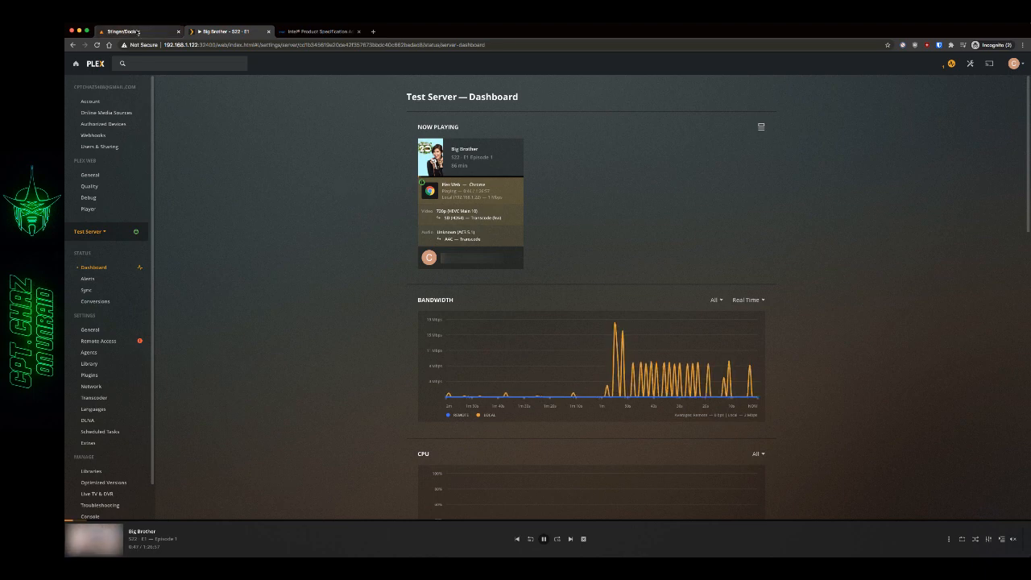
click(122, 32)
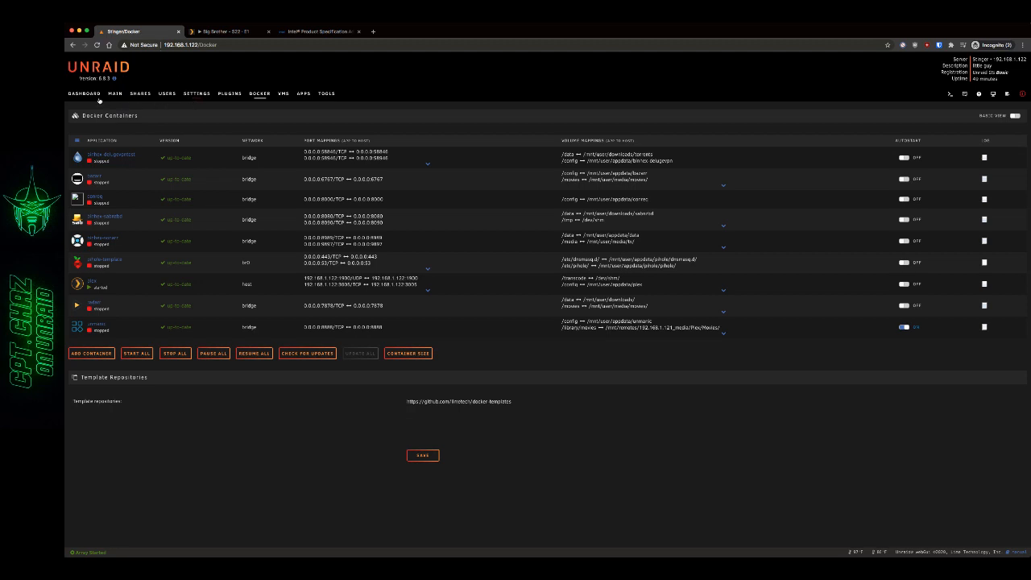
Show the Unraid dashboard's GPU widget reporting Intel integrated graphics load during playback
click(84, 92)
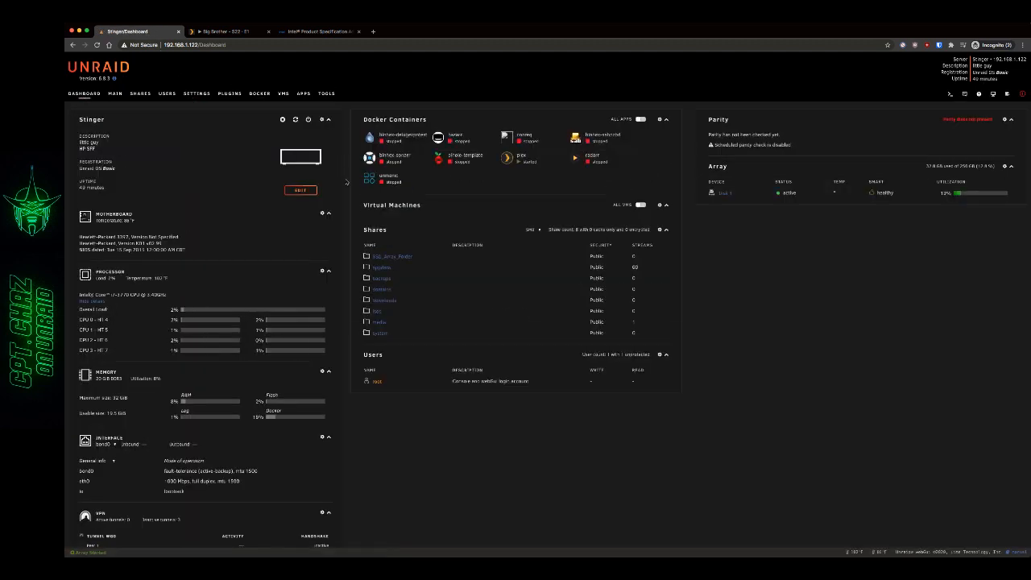
scroll(down, 3)
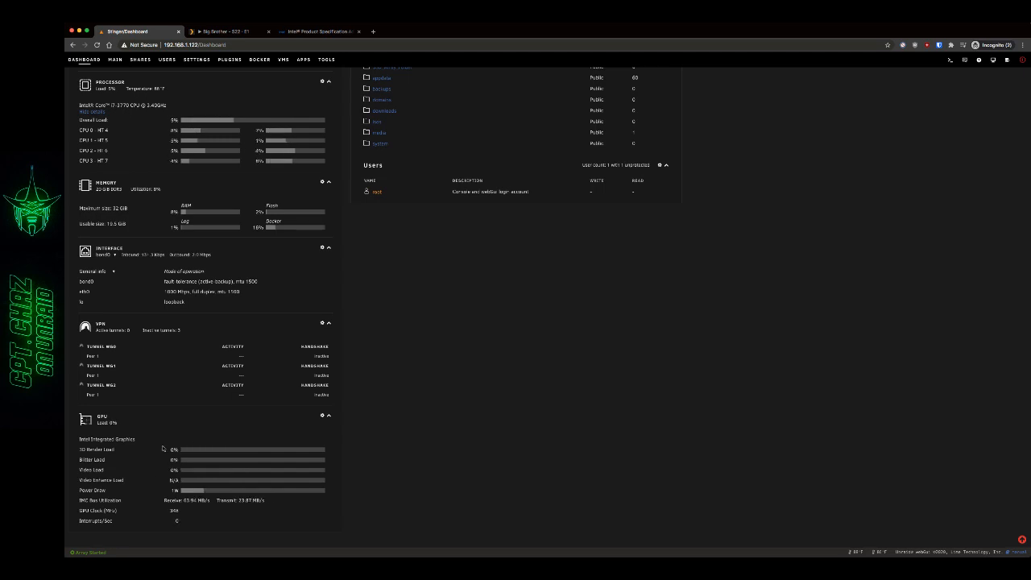
mouse_move(432, 413)
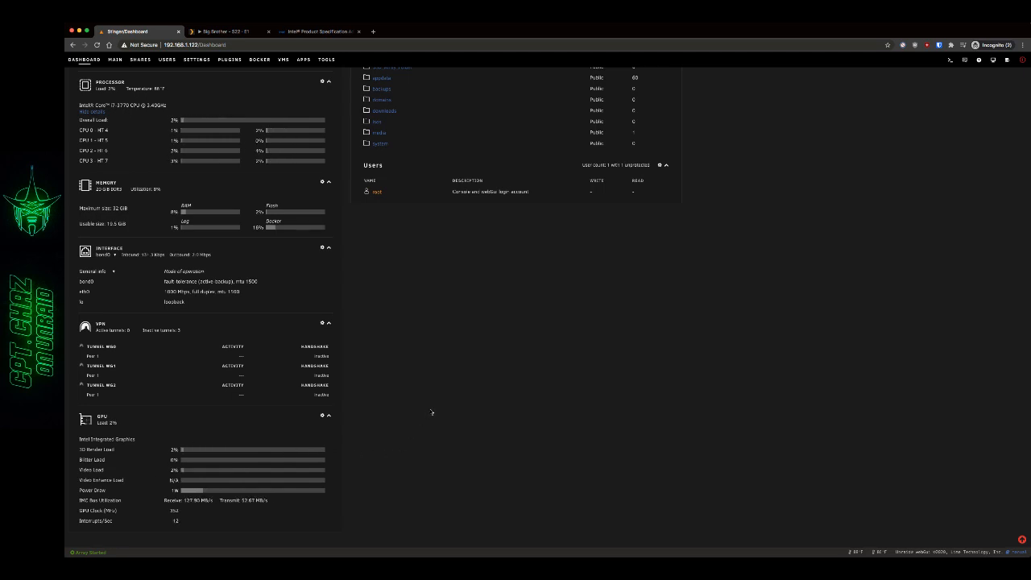